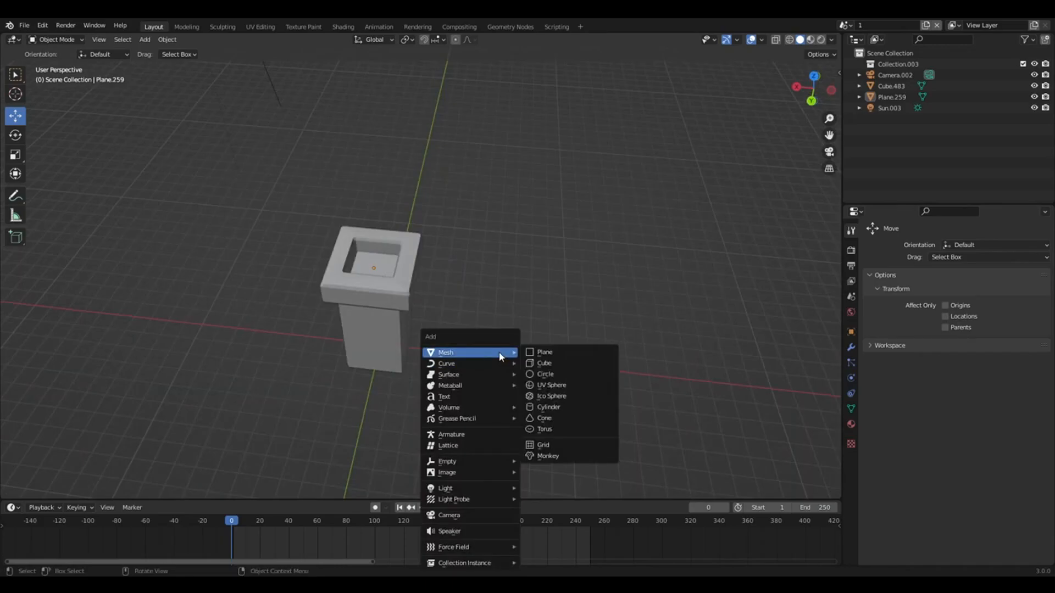
mouse_move(545, 351)
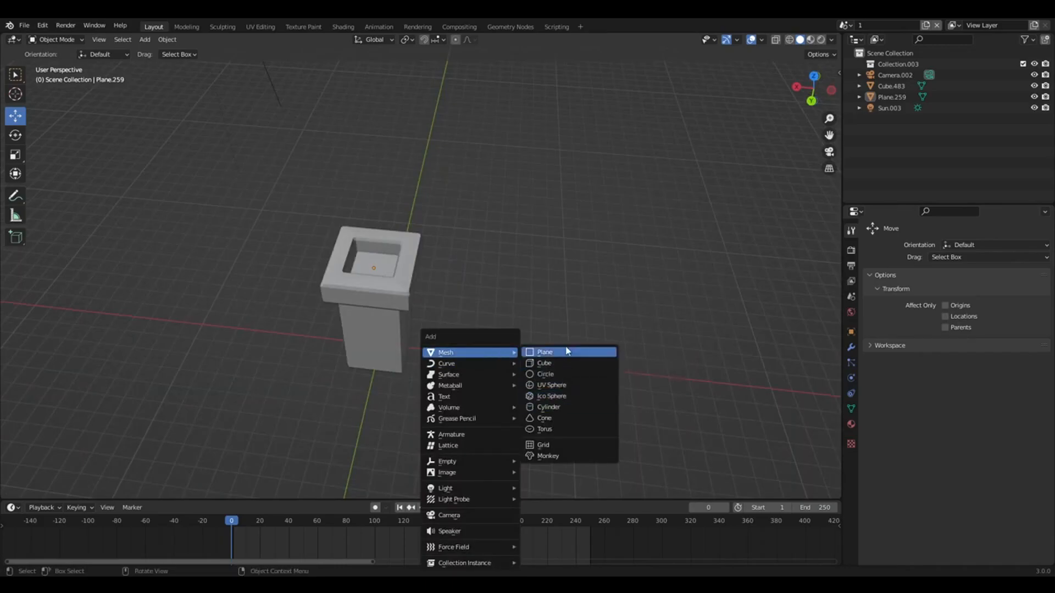
Add an Ico Sphere mesh beside the hollow chimney column
click(551, 396)
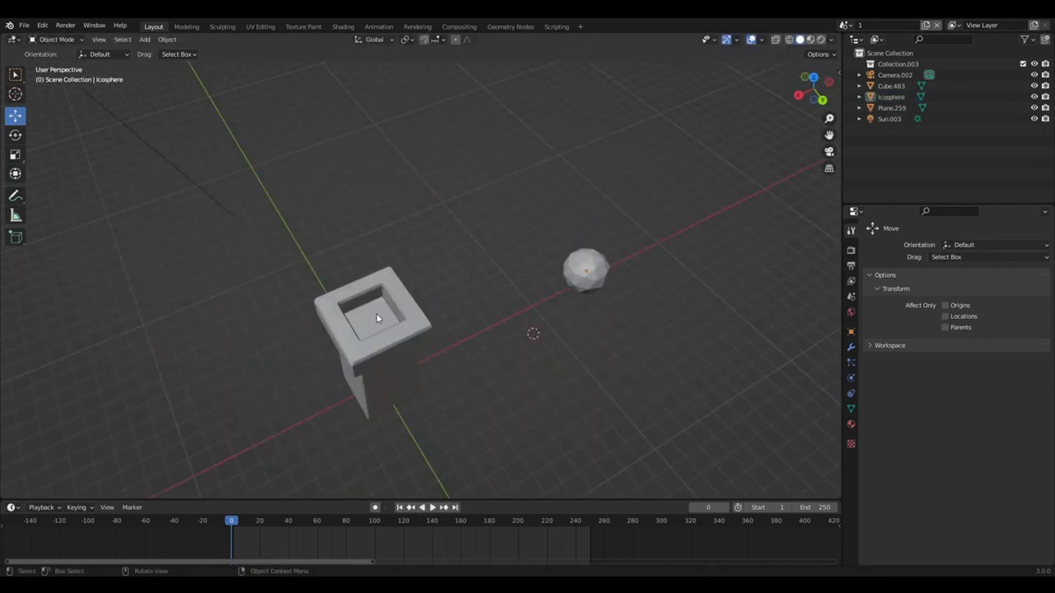
Select Plane.259 inside the chimney opening and add a particle system to it
click(374, 320)
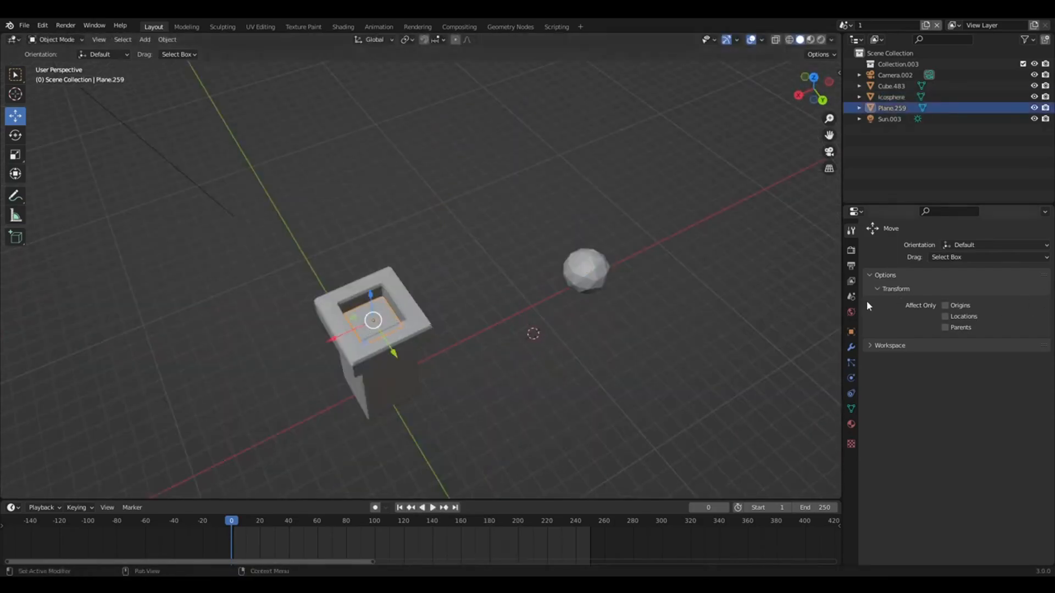
mouse_move(851, 364)
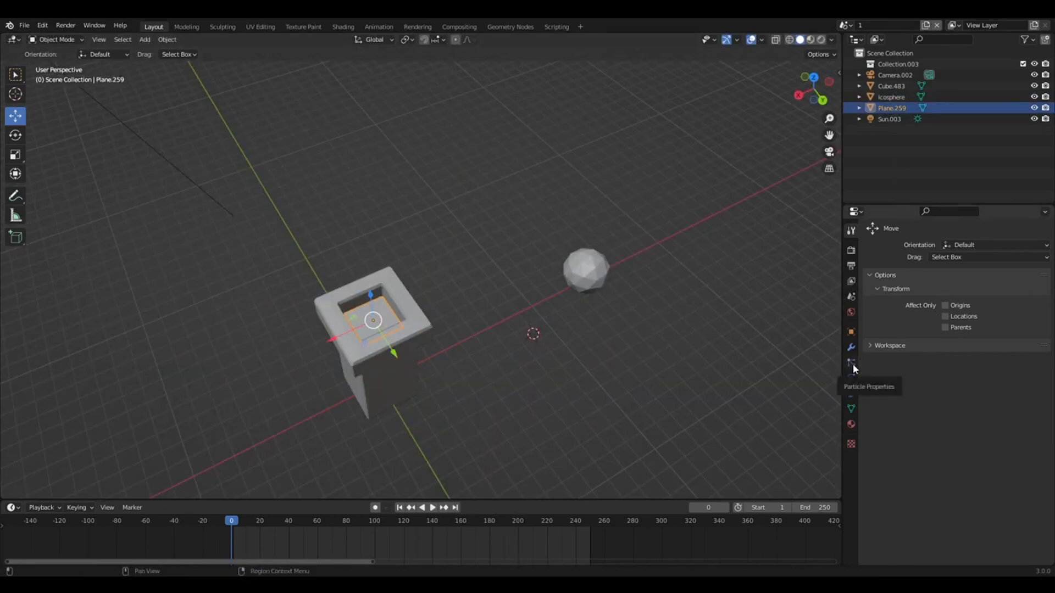
click(851, 347)
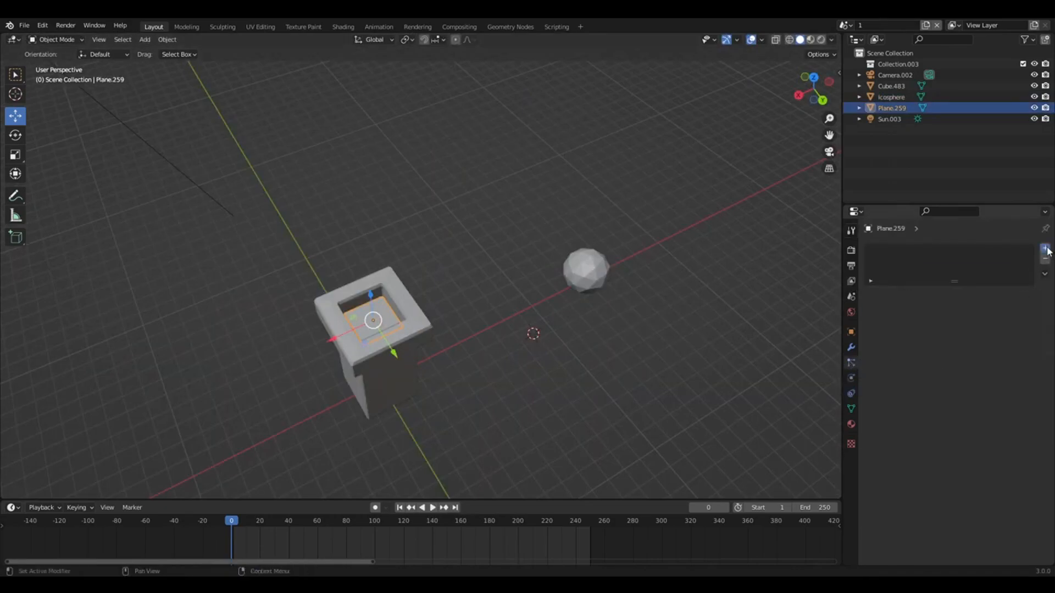
click(1047, 248)
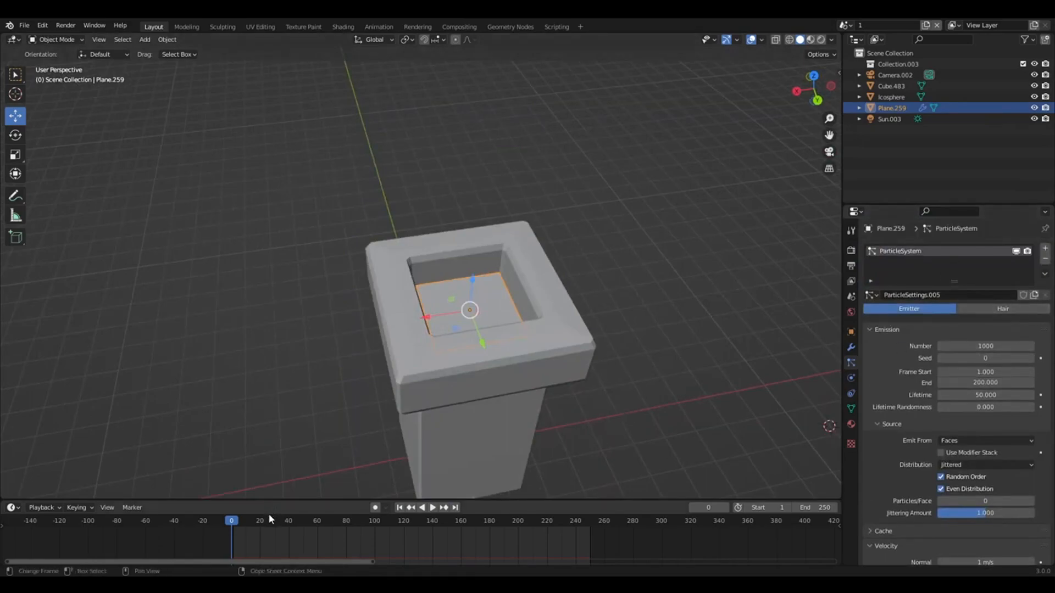
Play the timeline to watch particles fall, then stop and rewind to frame 0
click(433, 507)
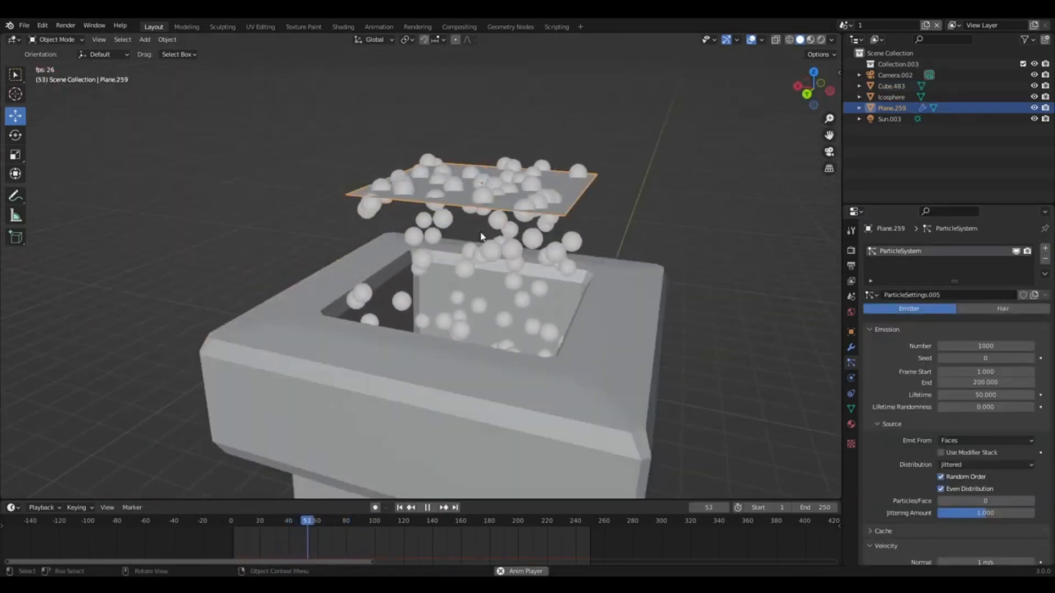
click(398, 510)
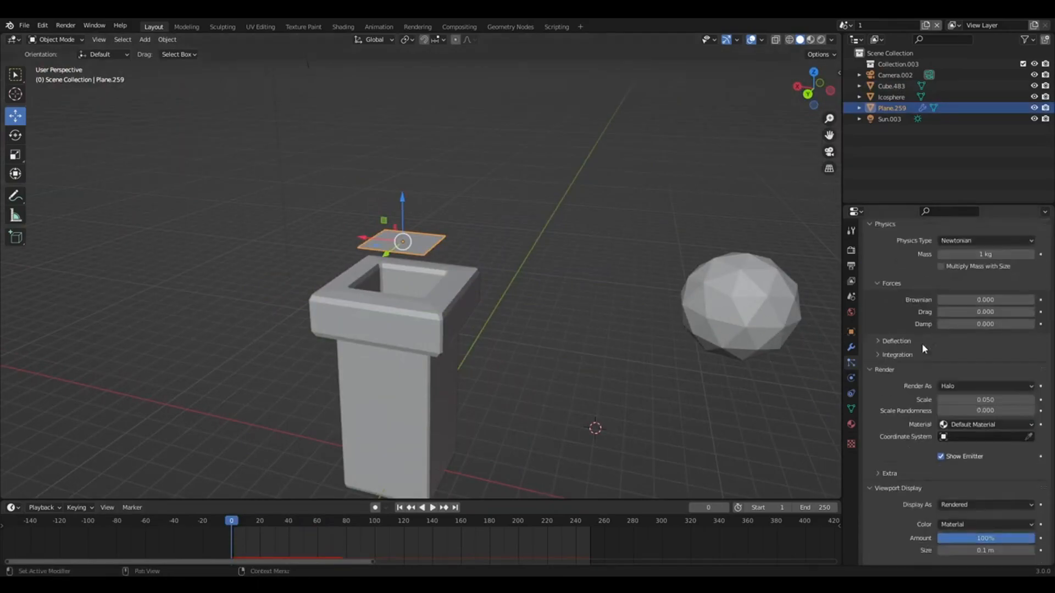
Set particle Render As to Object with Icosphere as the instance object
scroll(down, 3)
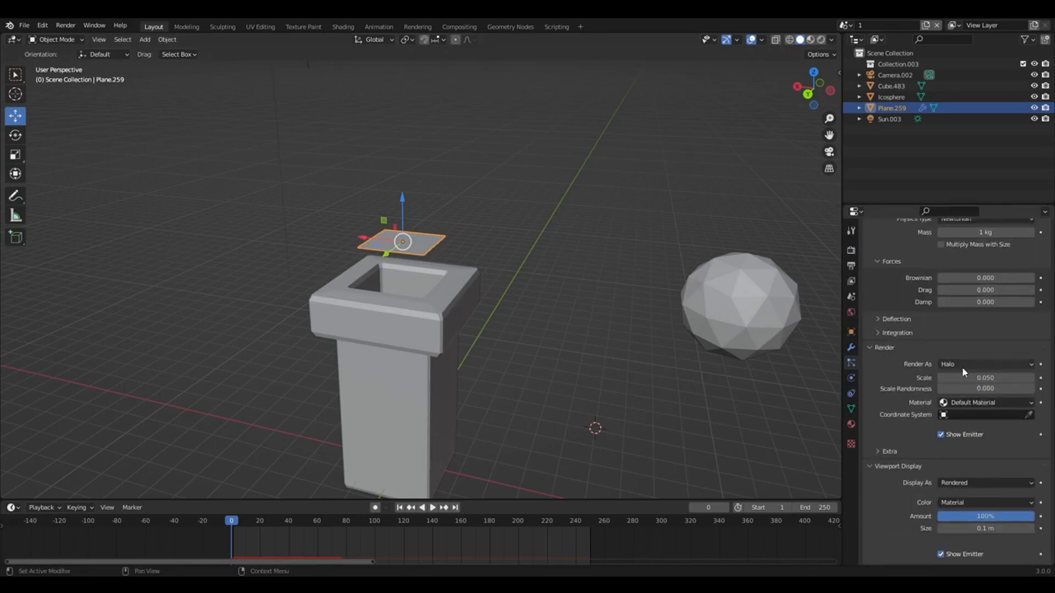
click(984, 364)
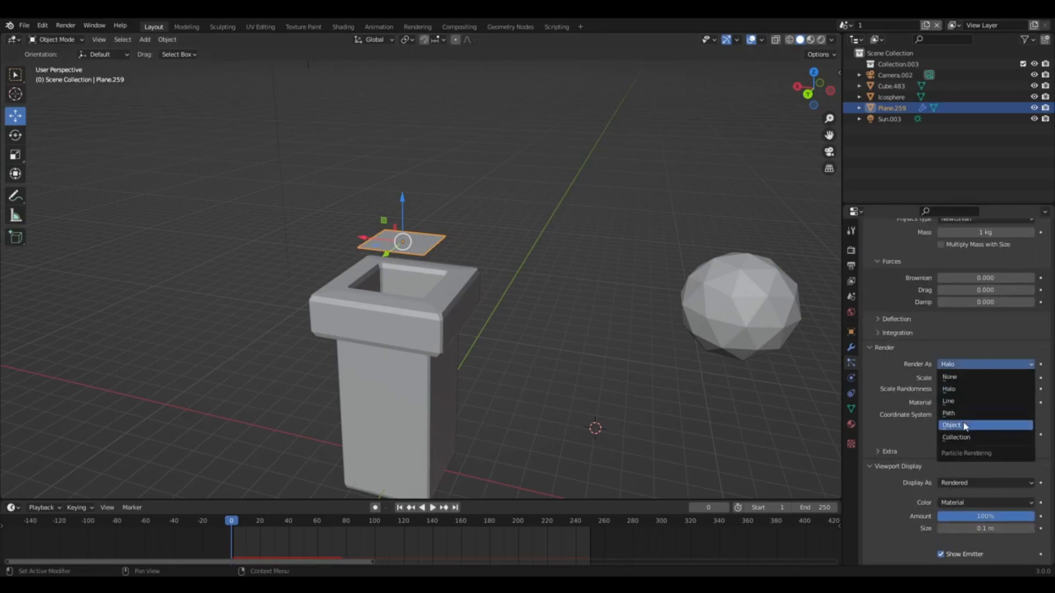
click(950, 425)
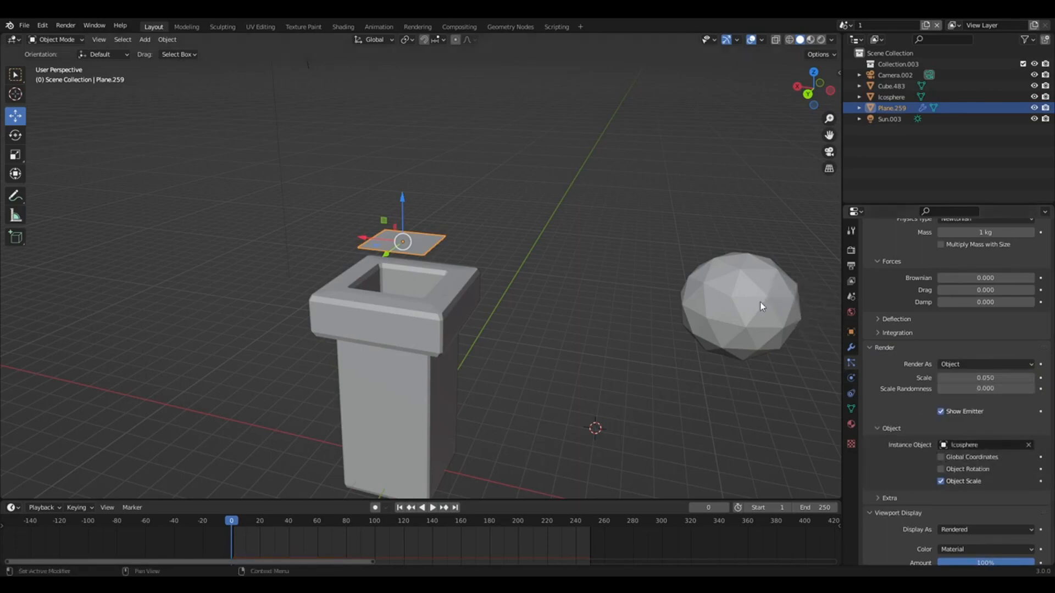
mouse_move(986, 446)
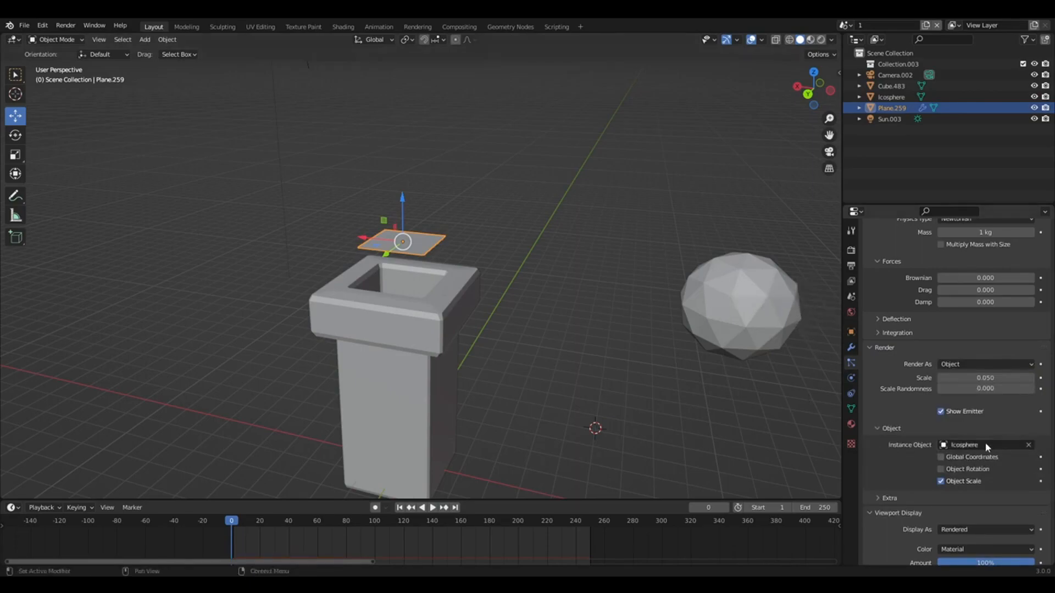
click(983, 444)
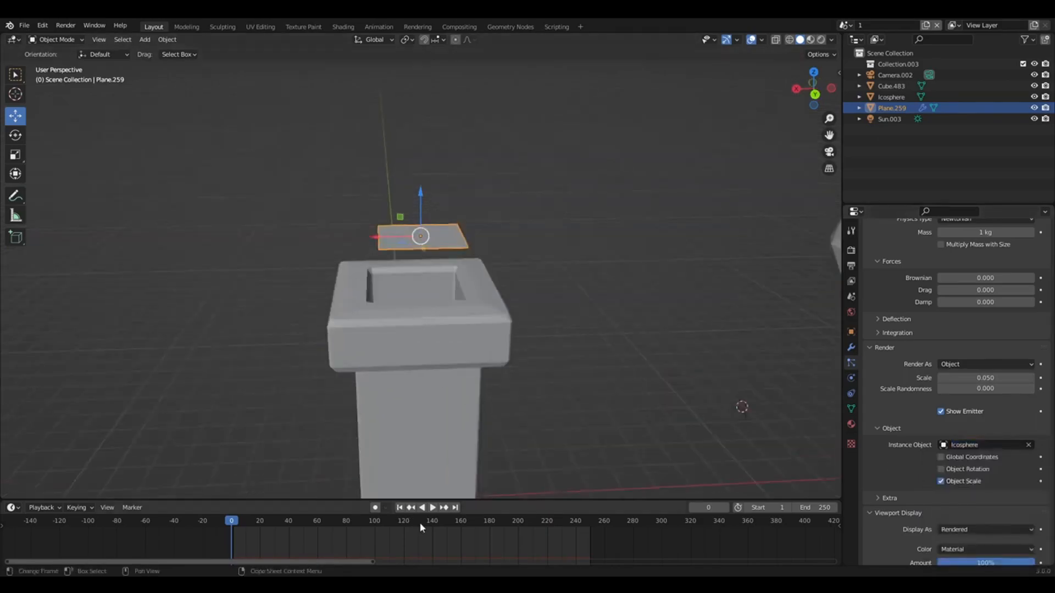
Preview the icosphere particles falling, then set Field Weights gravity to -1
click(434, 508)
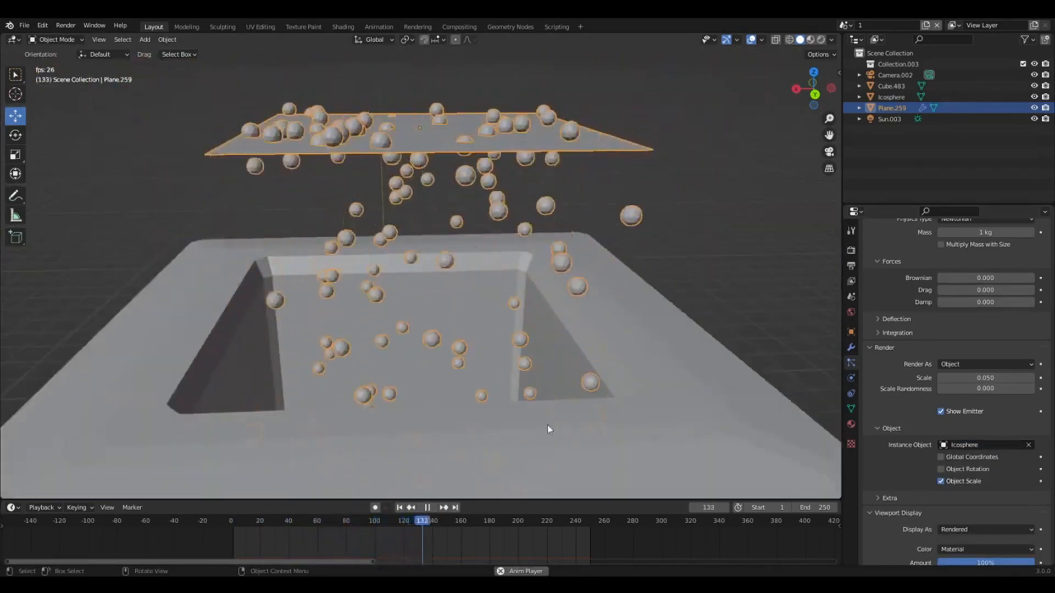
click(398, 507)
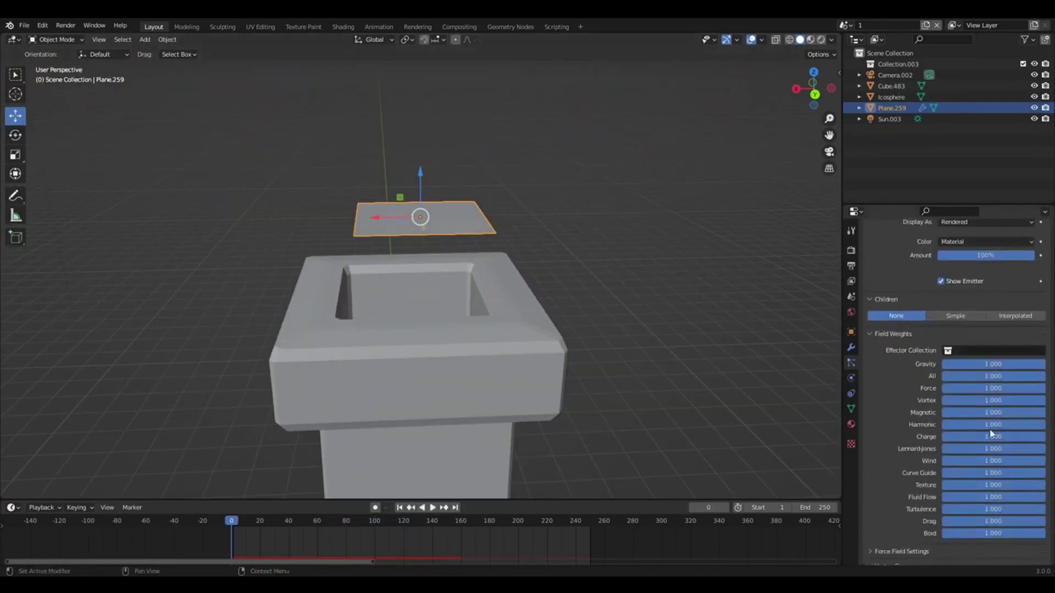
mouse_move(870, 386)
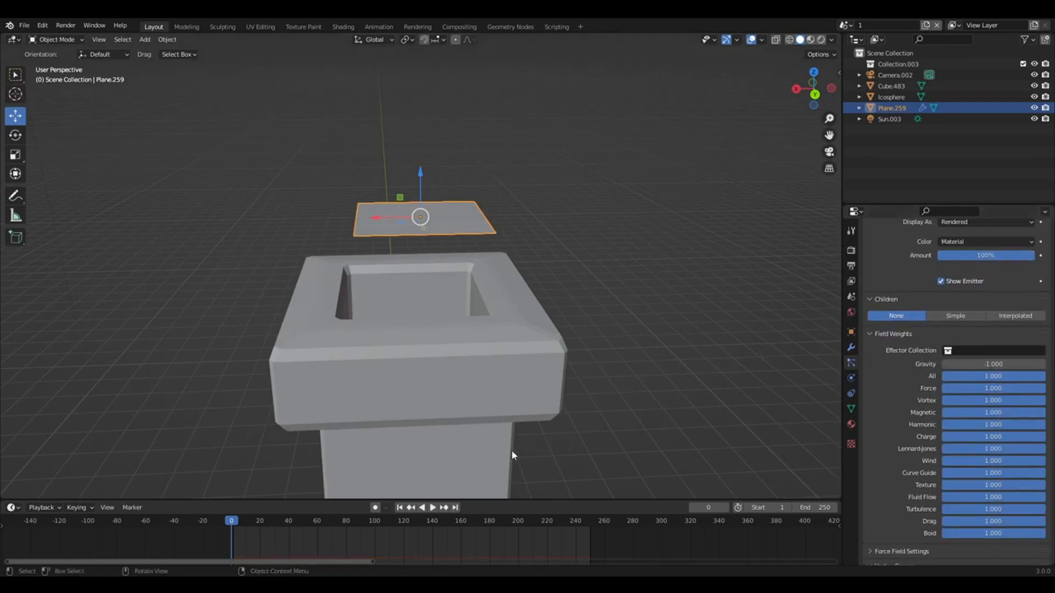
click(432, 507)
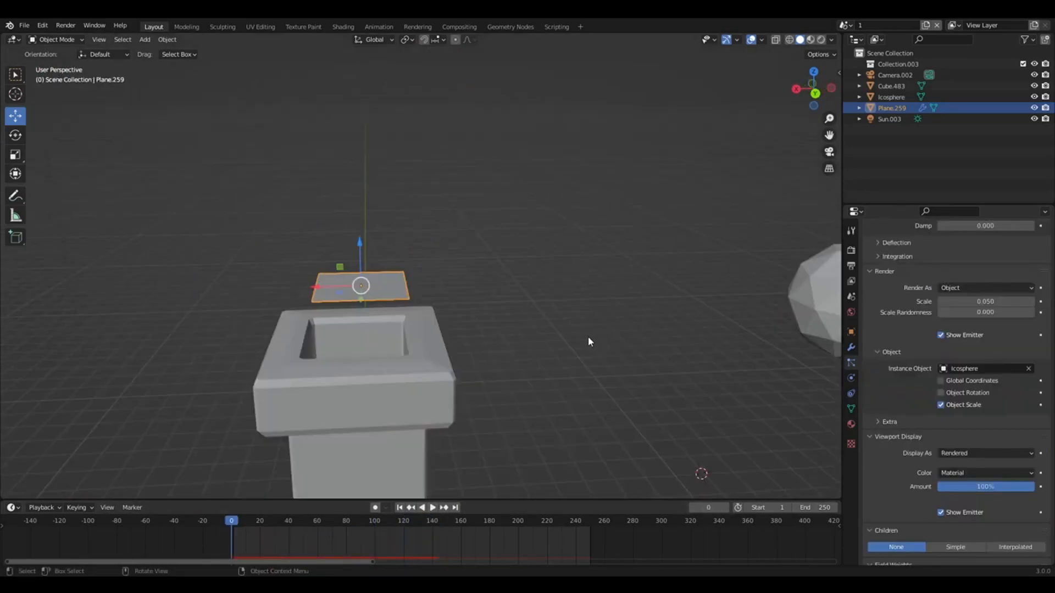
Enable object rotation, rotate the icosphere, and set particle scale 0.43 with randomness 1
click(940, 392)
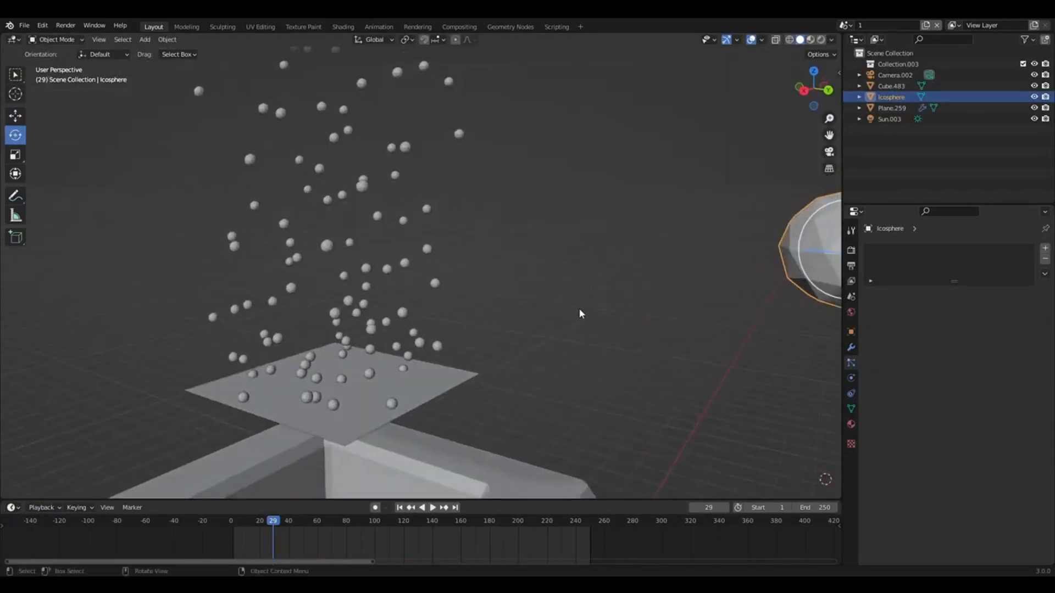
click(891, 108)
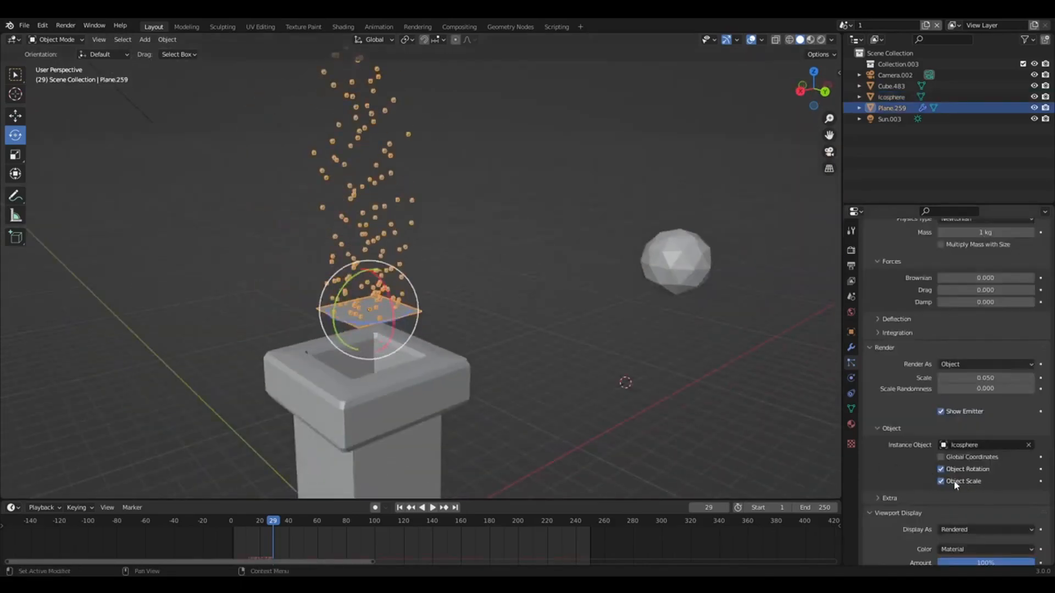
click(676, 261)
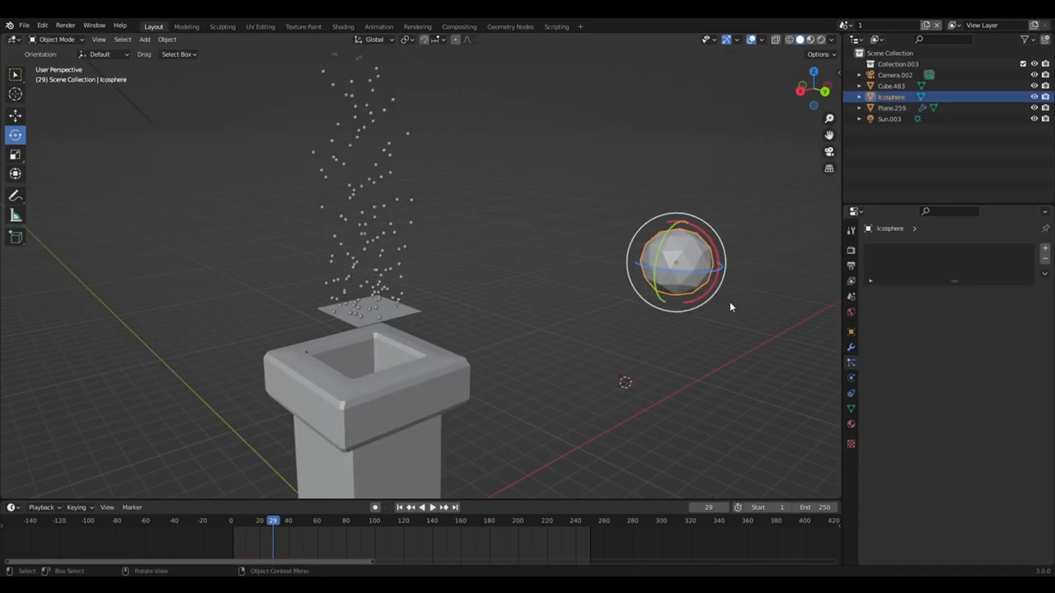
key(s)
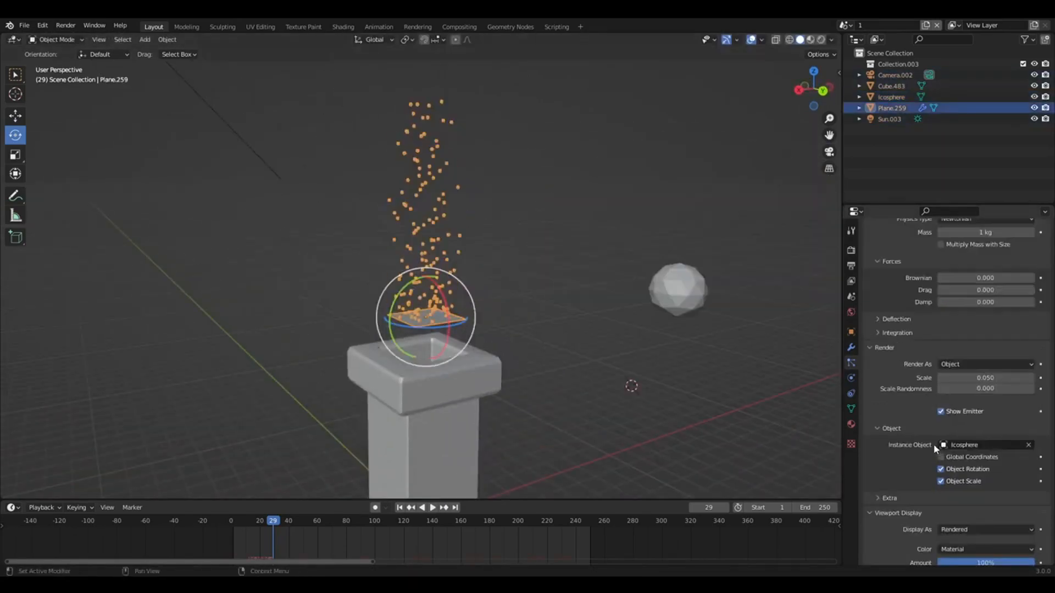
scroll(up, 3)
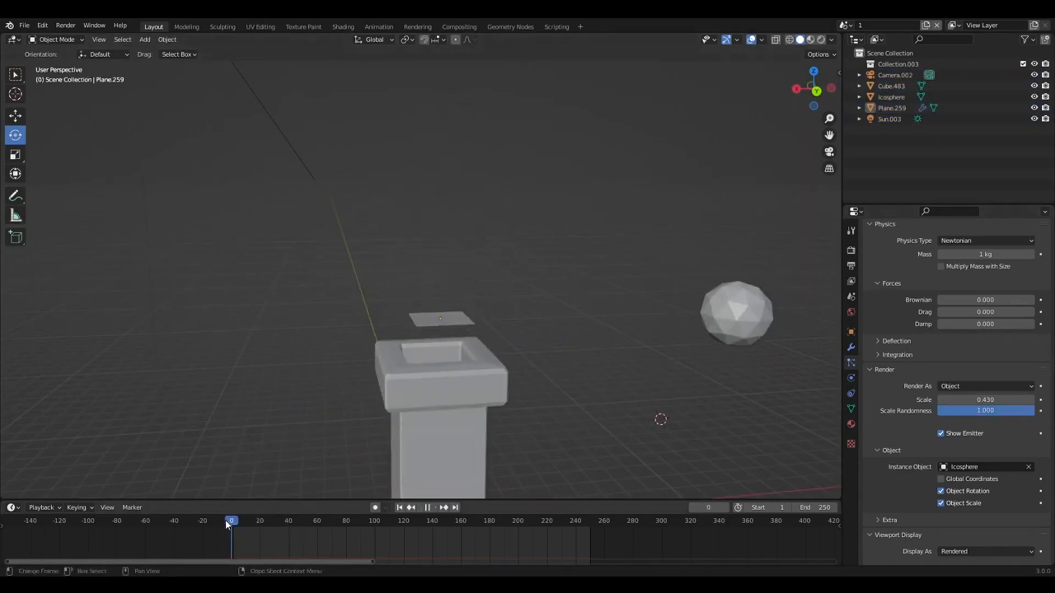
Play and pause the smoke animation to preview the rising particles
click(427, 509)
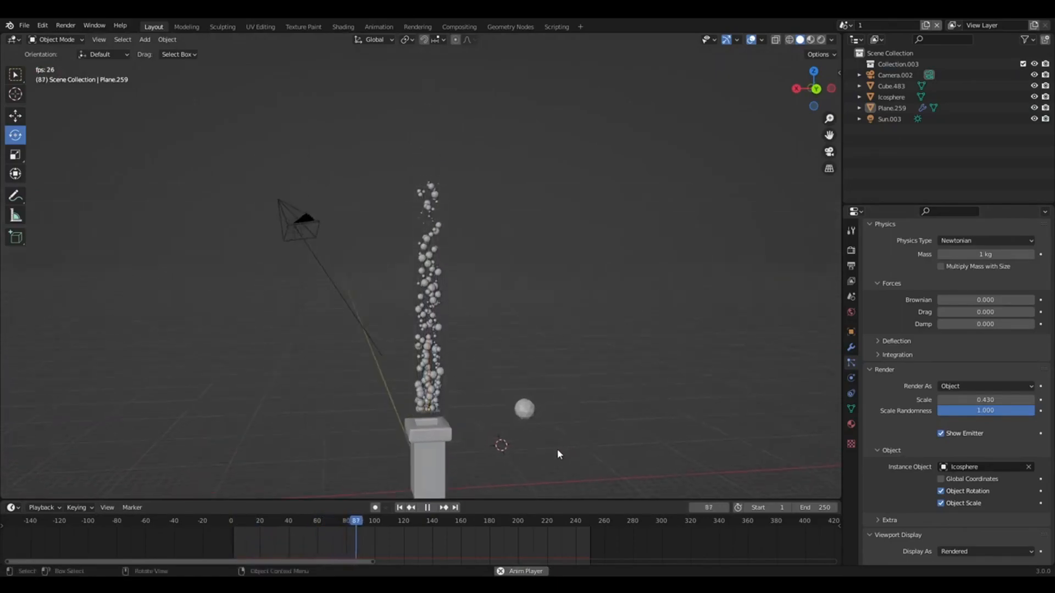
click(426, 508)
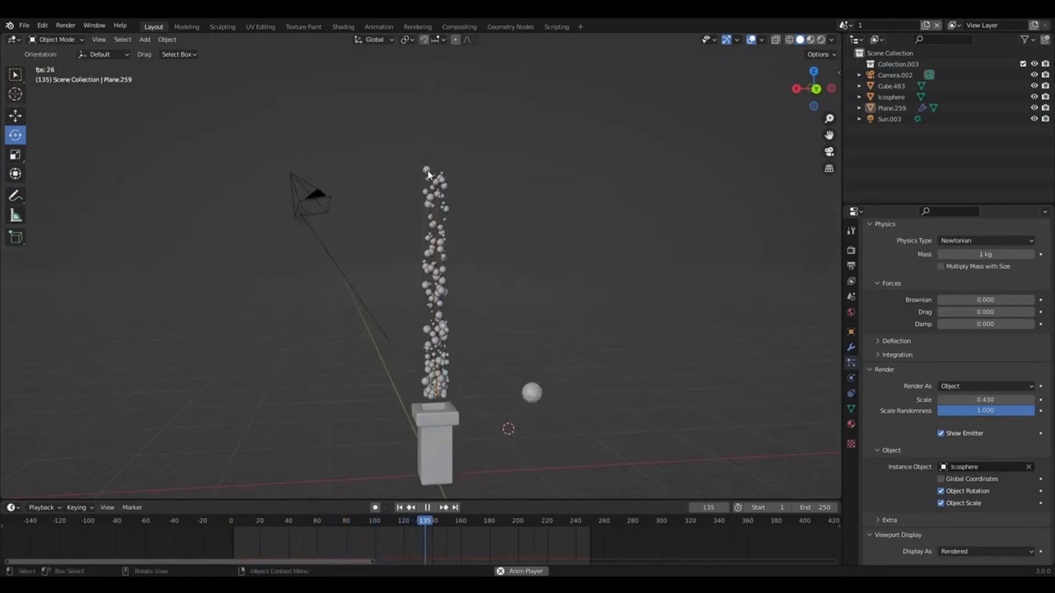
click(422, 508)
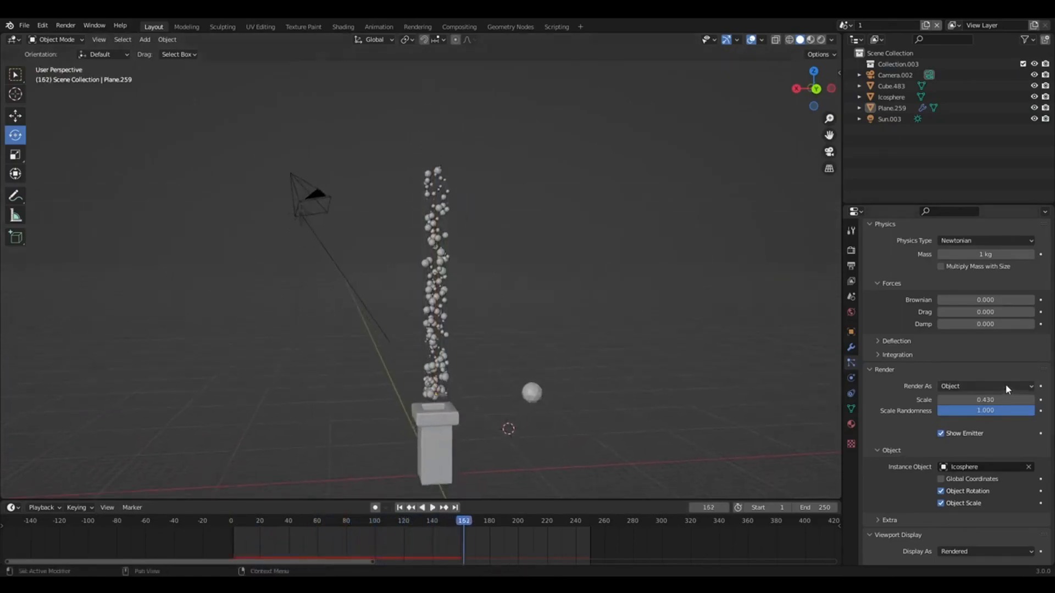
scroll(up, 3)
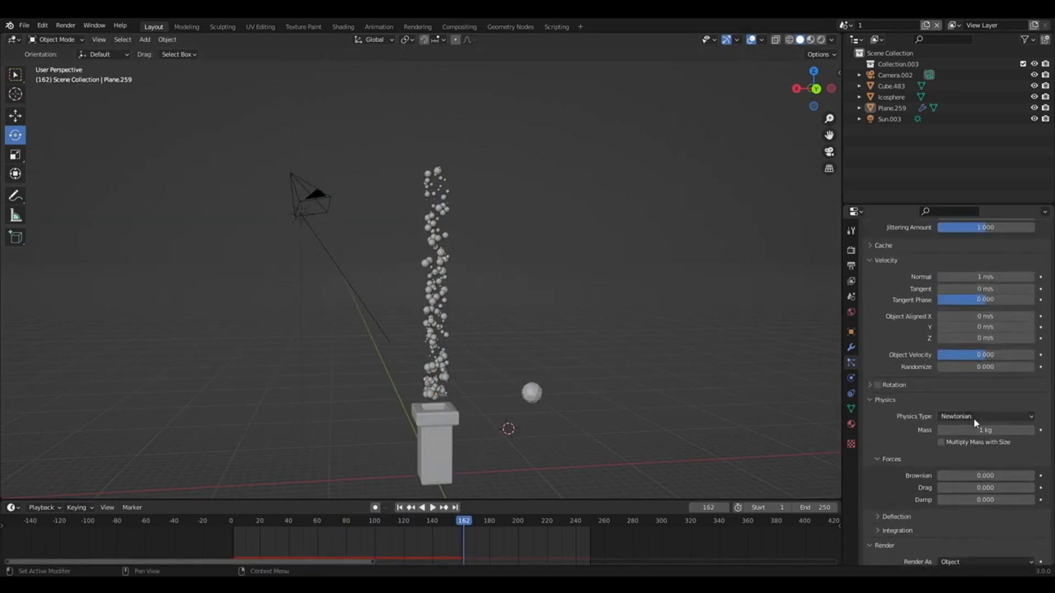
scroll(up, 3)
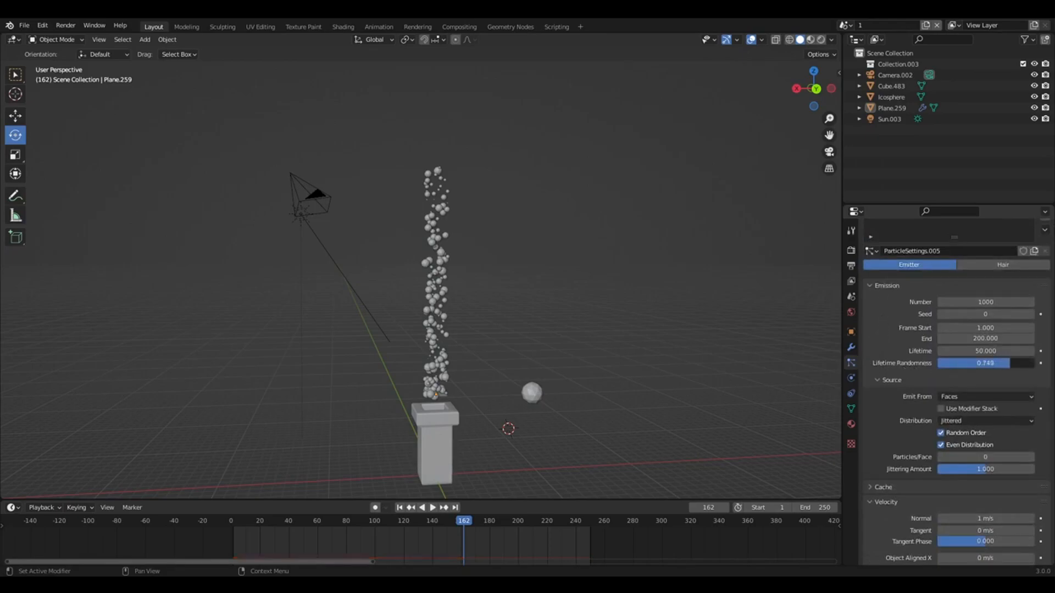
Lower Lifetime Randomness to 0.693 and replay the particle animation
click(985, 363)
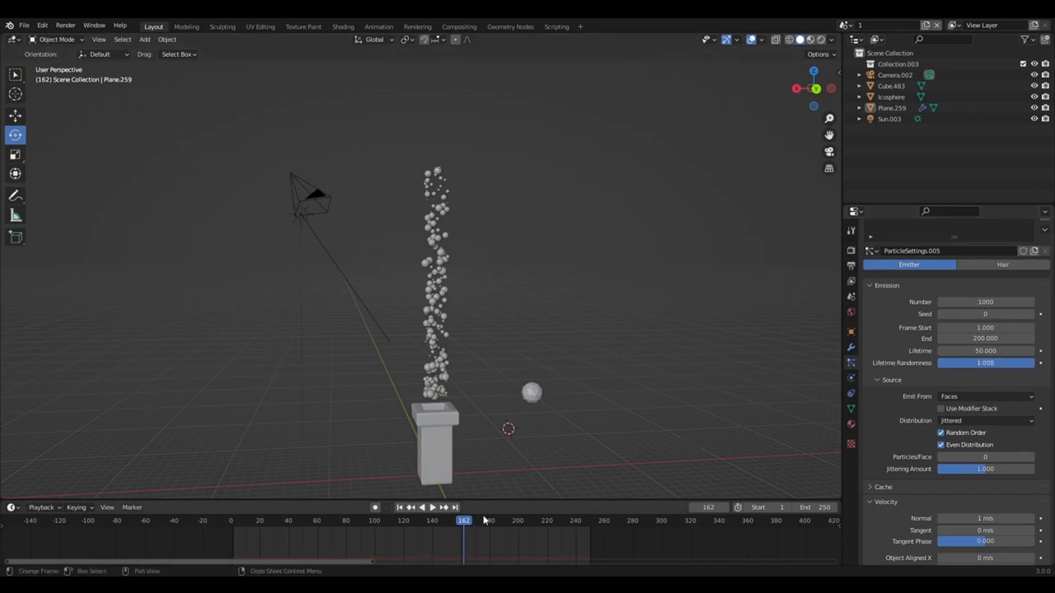
click(432, 510)
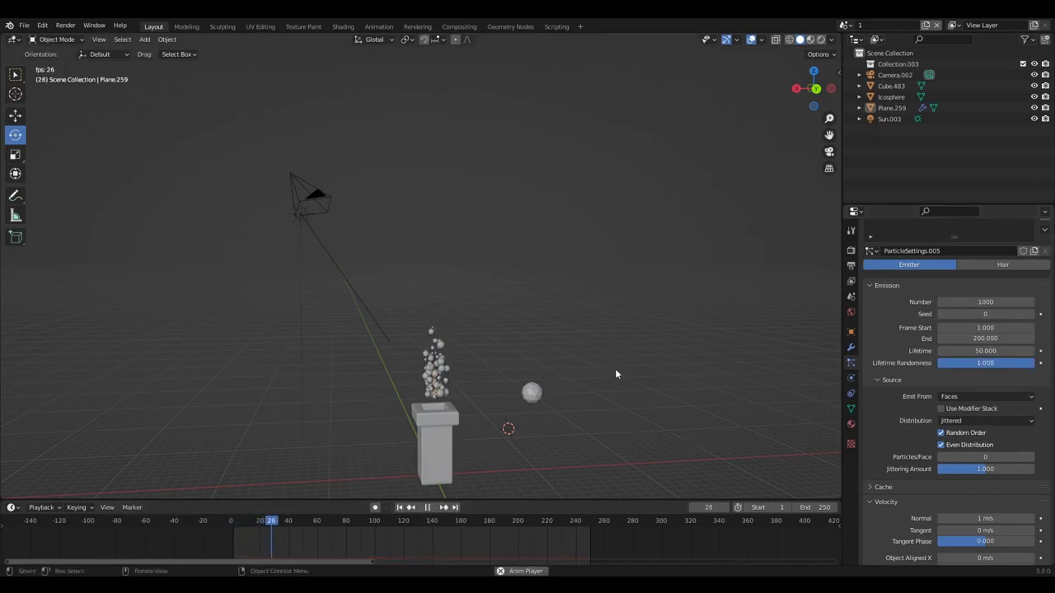
click(374, 510)
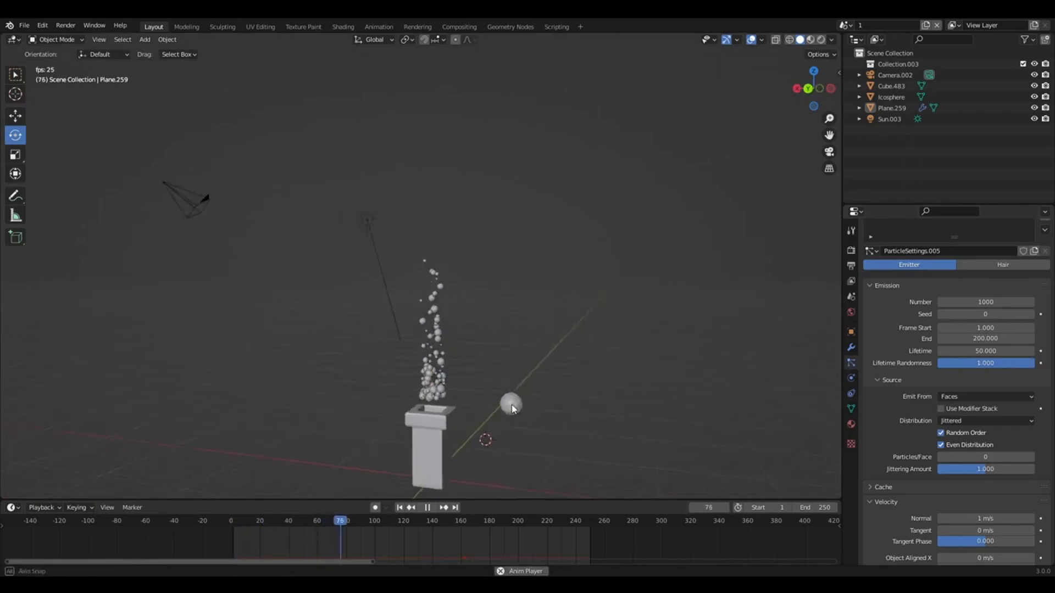
click(407, 520)
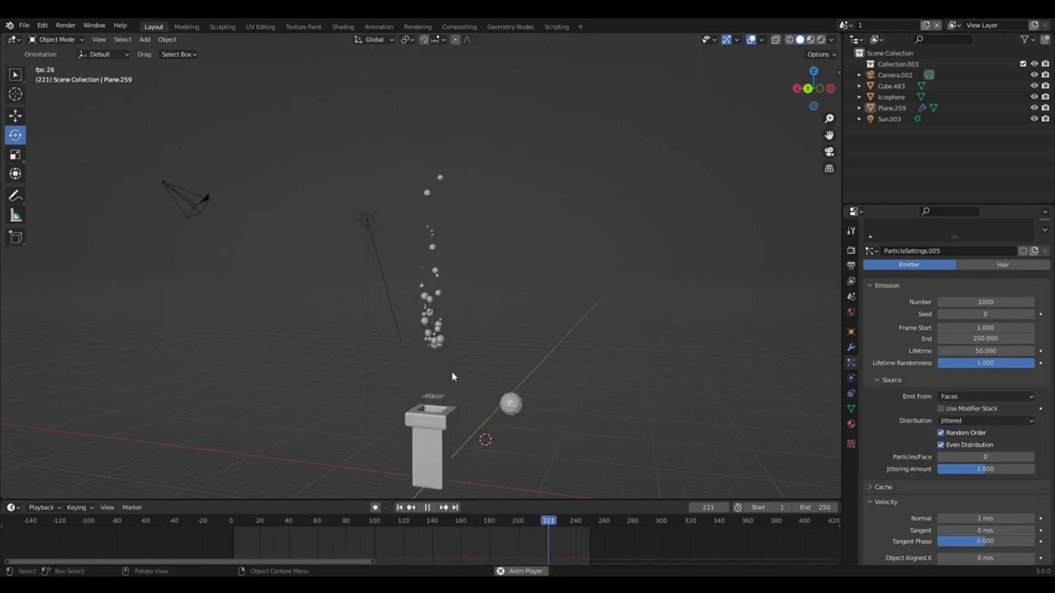
click(398, 507)
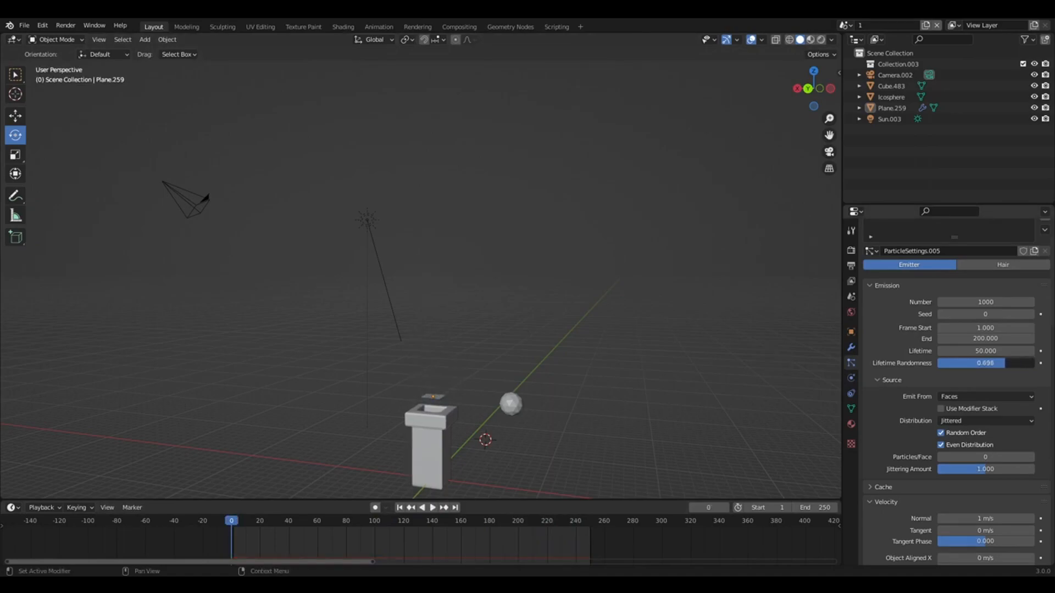
click(432, 508)
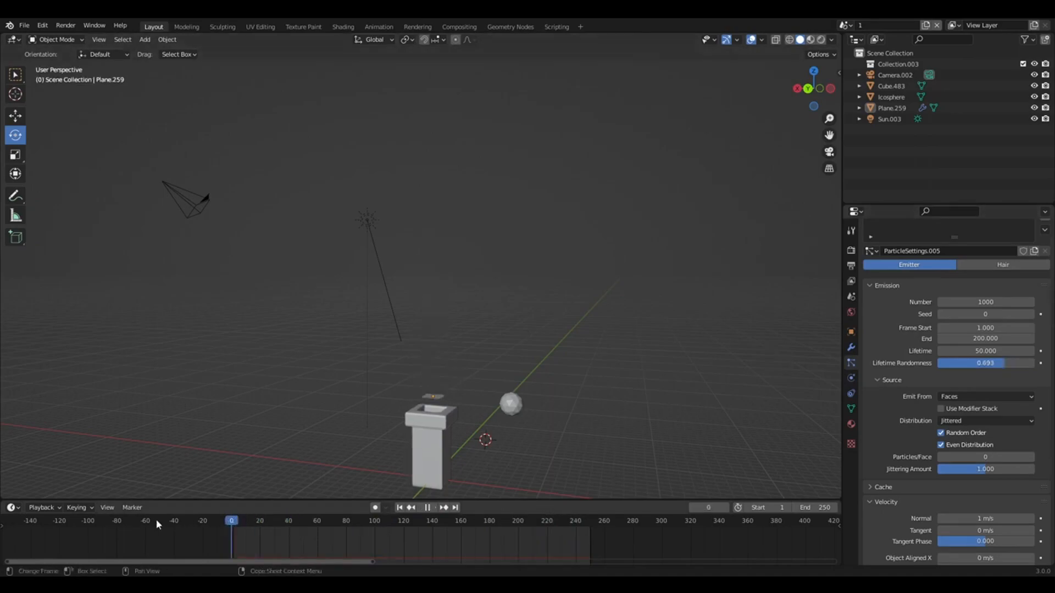
click(434, 508)
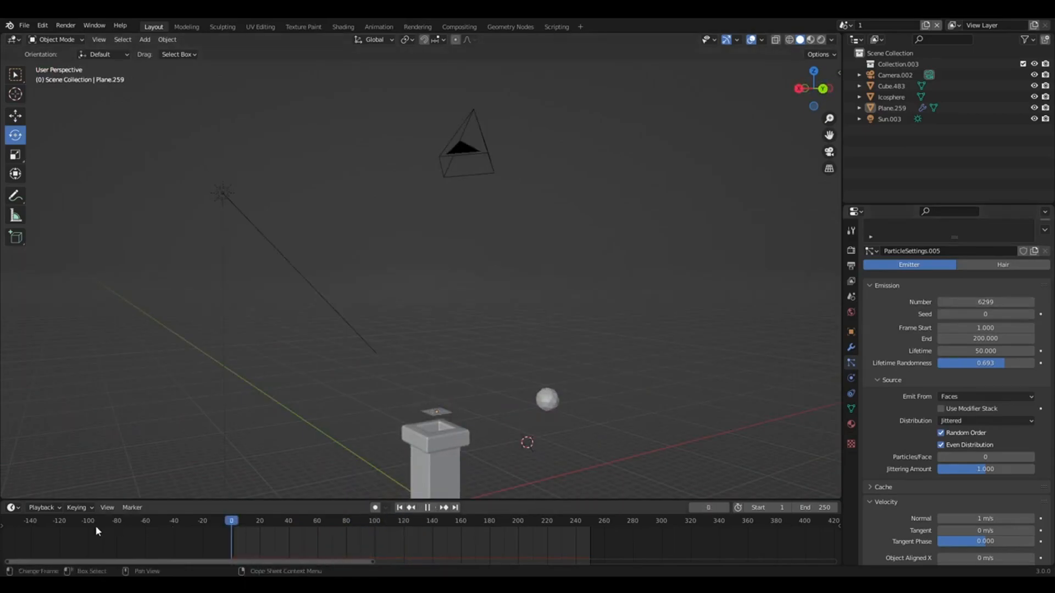
click(444, 510)
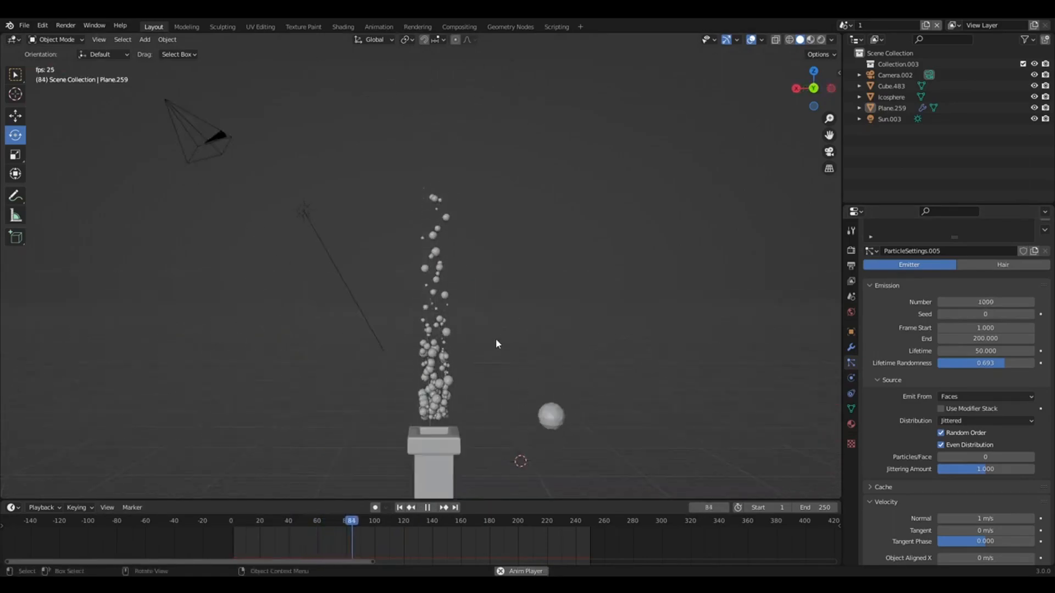
click(426, 507)
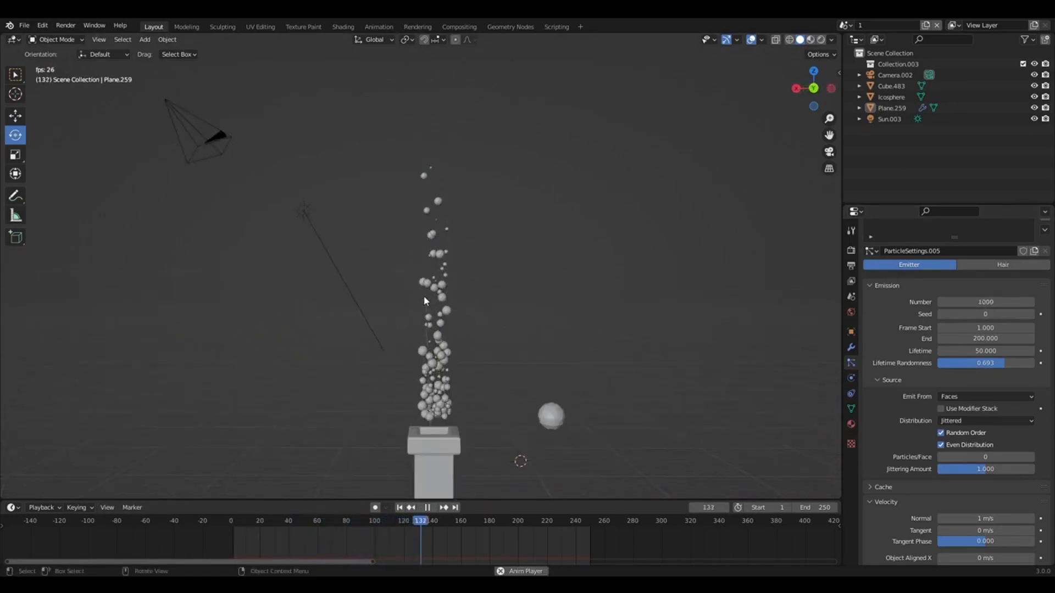
click(489, 520)
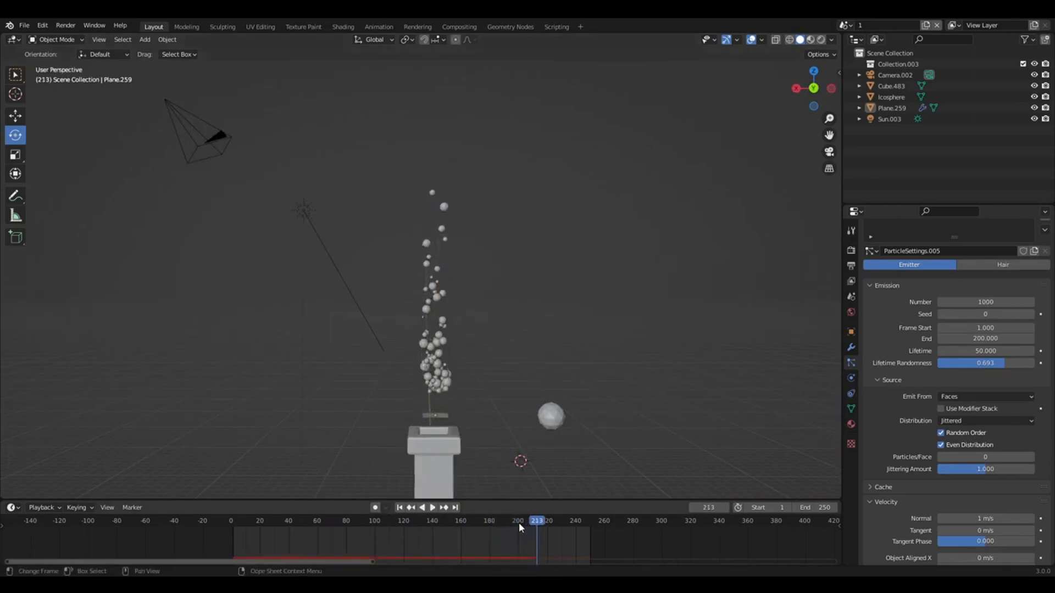
Set Emission End to 1000 and scene End to 1008, then preview playback
click(518, 520)
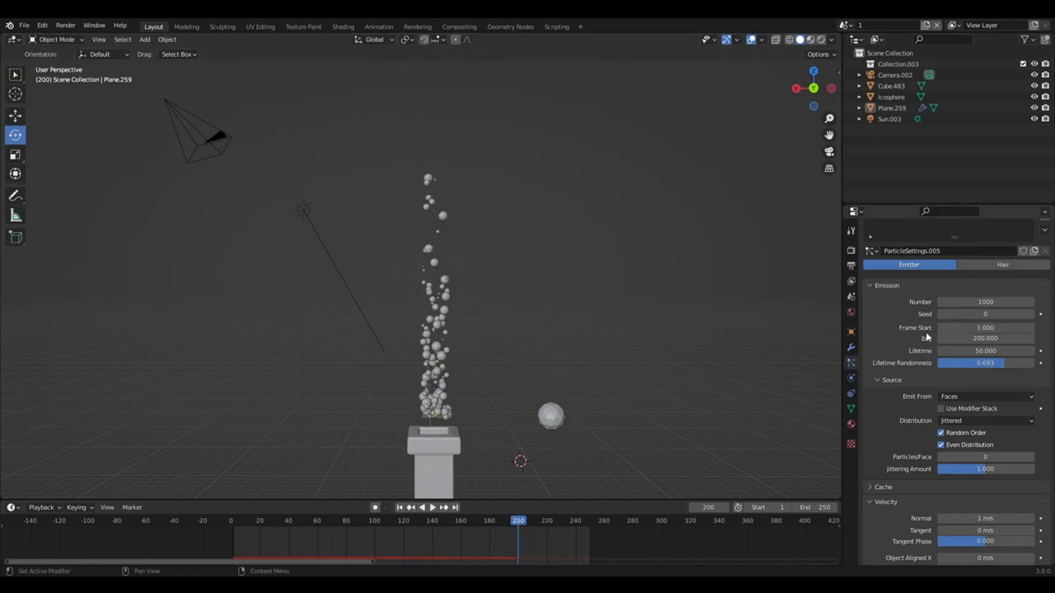
mouse_move(555, 488)
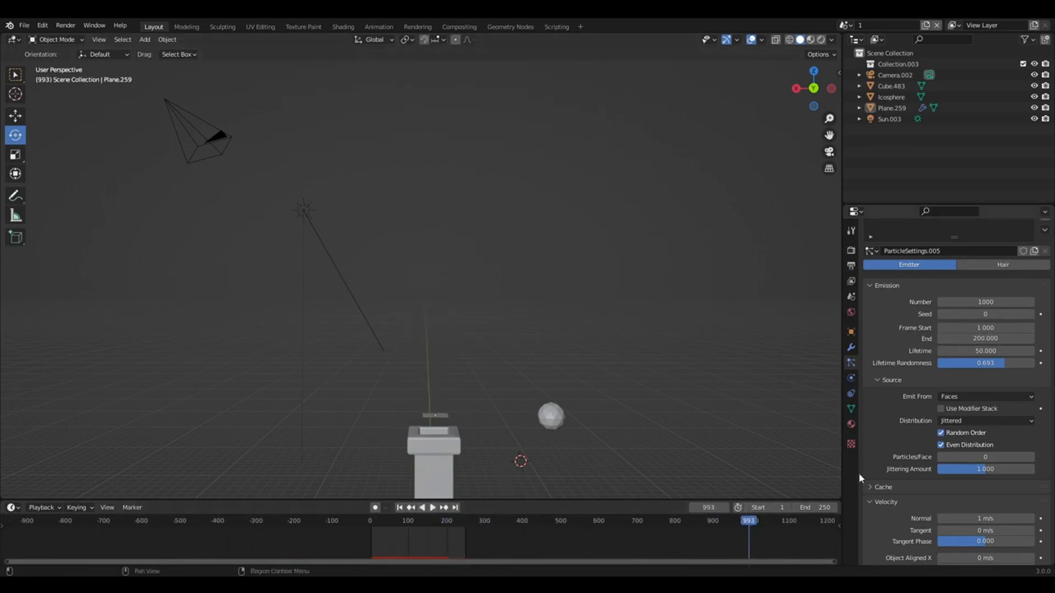
double_click(985, 338)
text(1000.000)
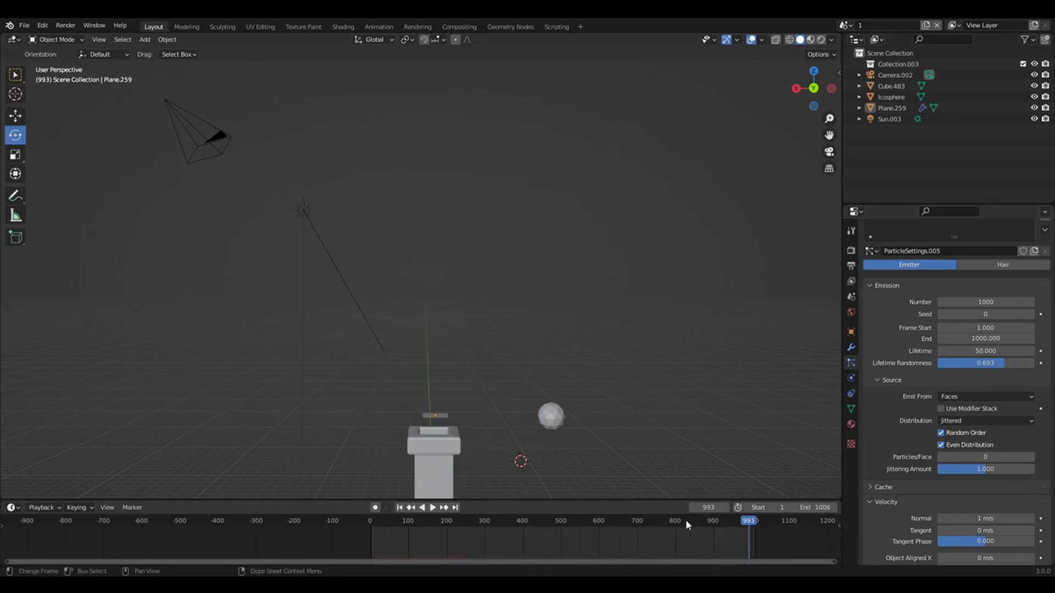
click(432, 507)
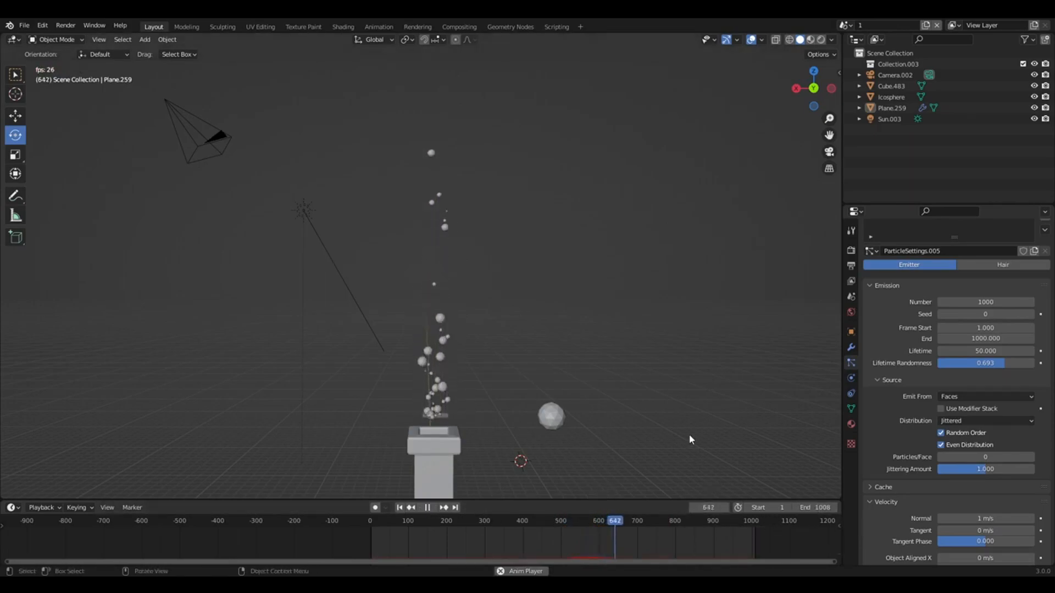
click(401, 507)
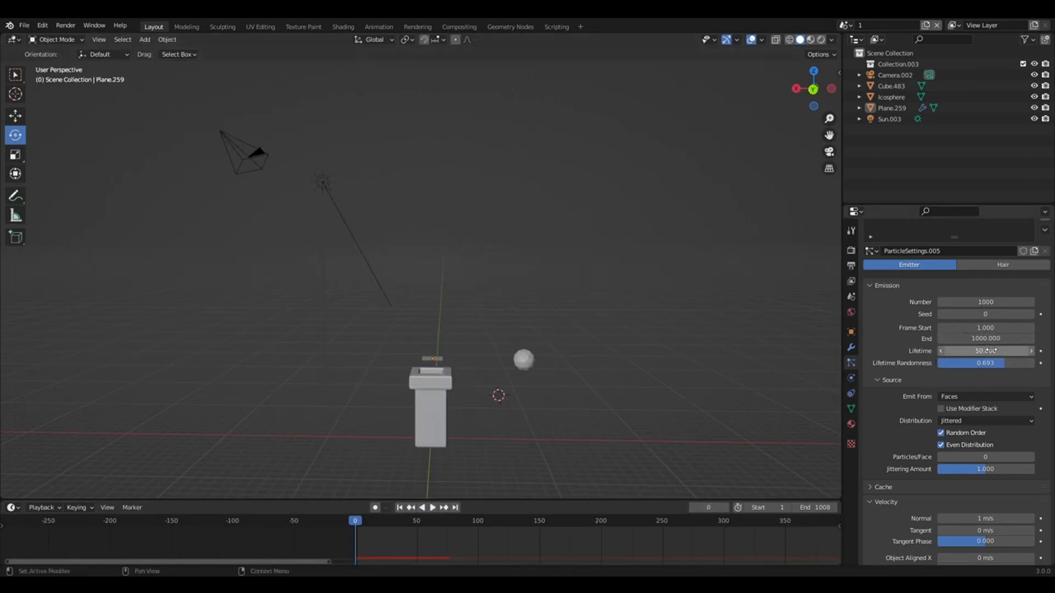
Adjust particle Lifetime, trying 187.1 then about 40, while replaying the smoke
click(985, 350)
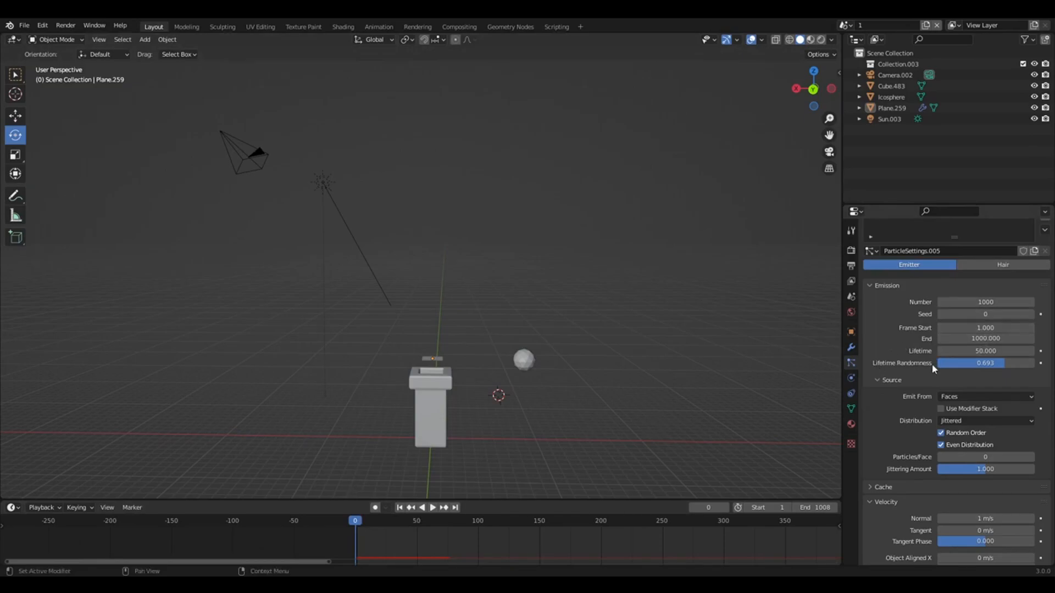
click(985, 350)
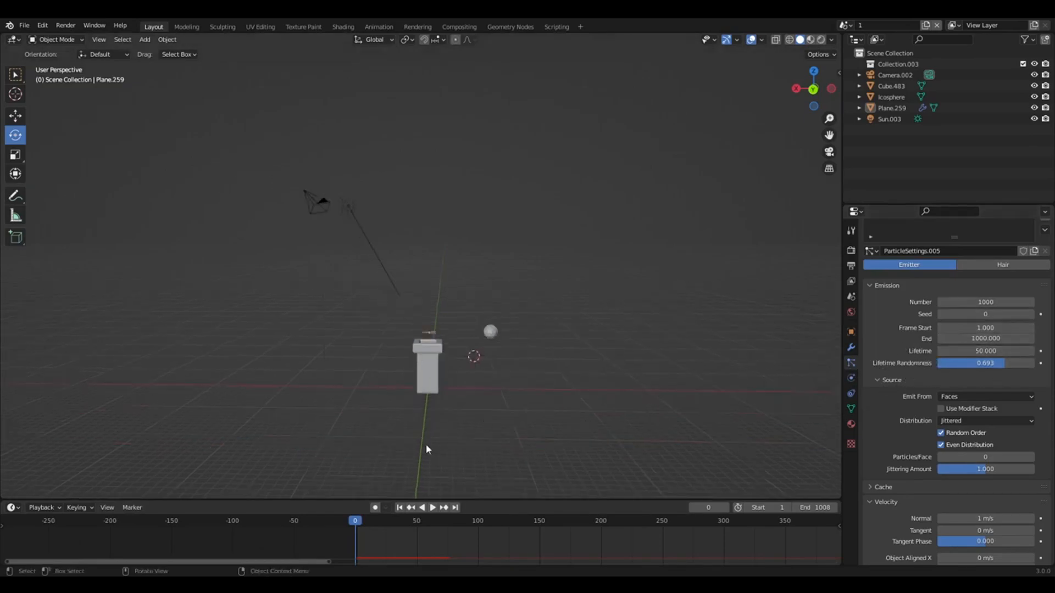
mouse_move(881, 364)
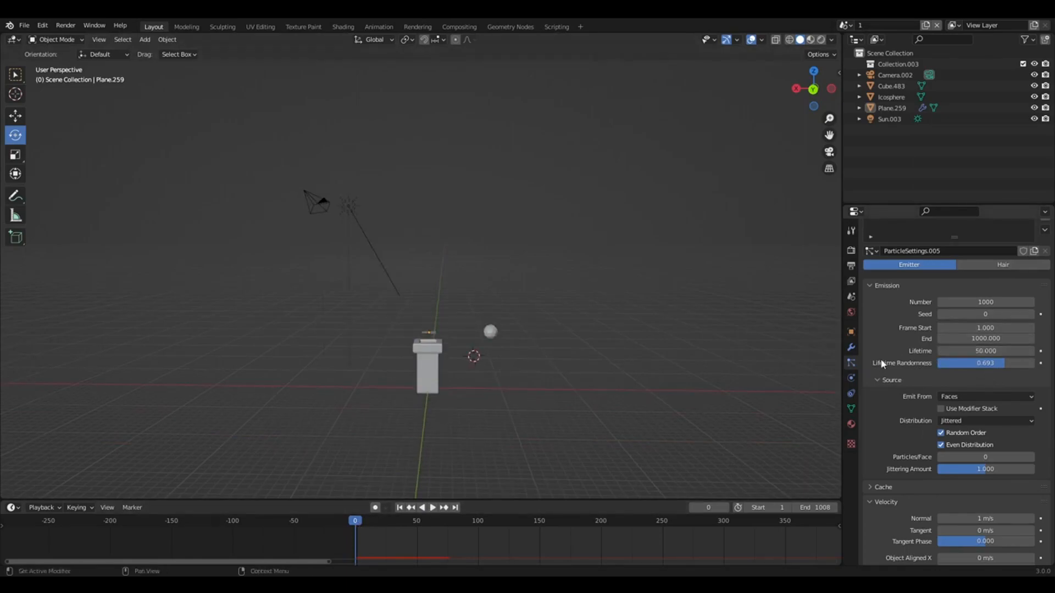
click(432, 510)
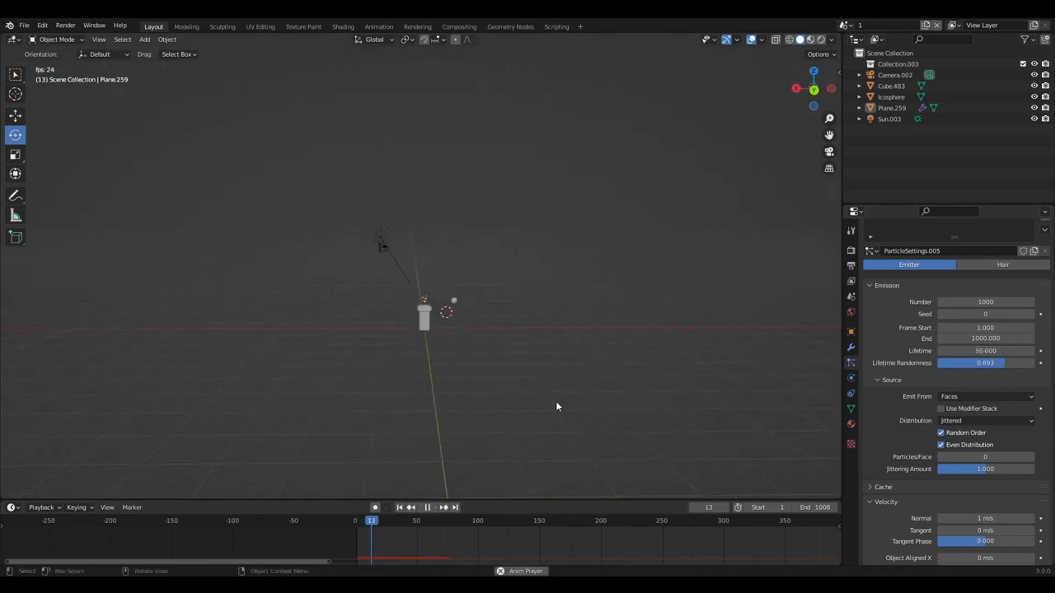
click(442, 511)
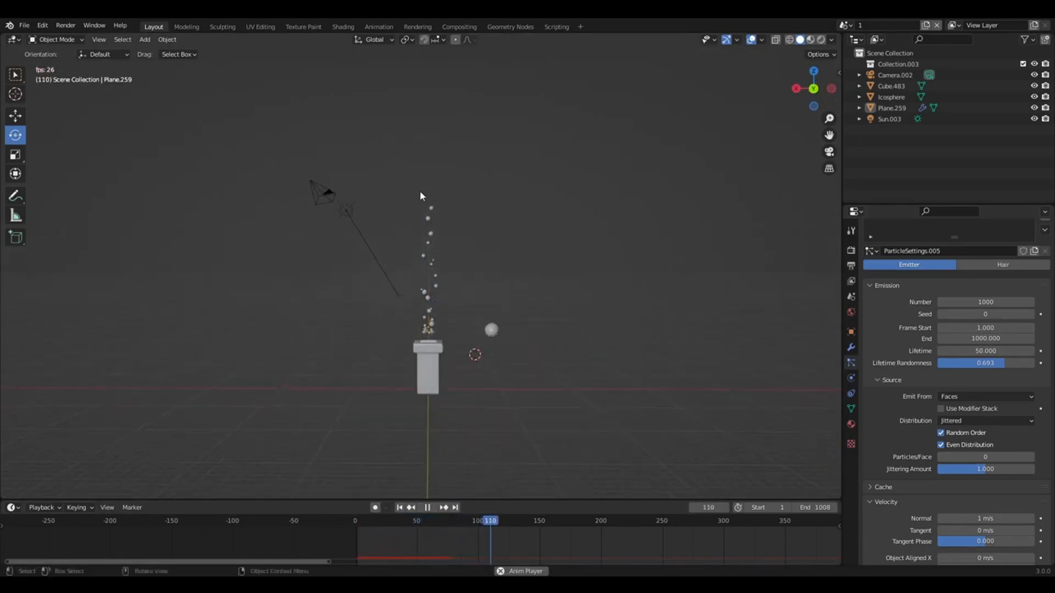
click(433, 508)
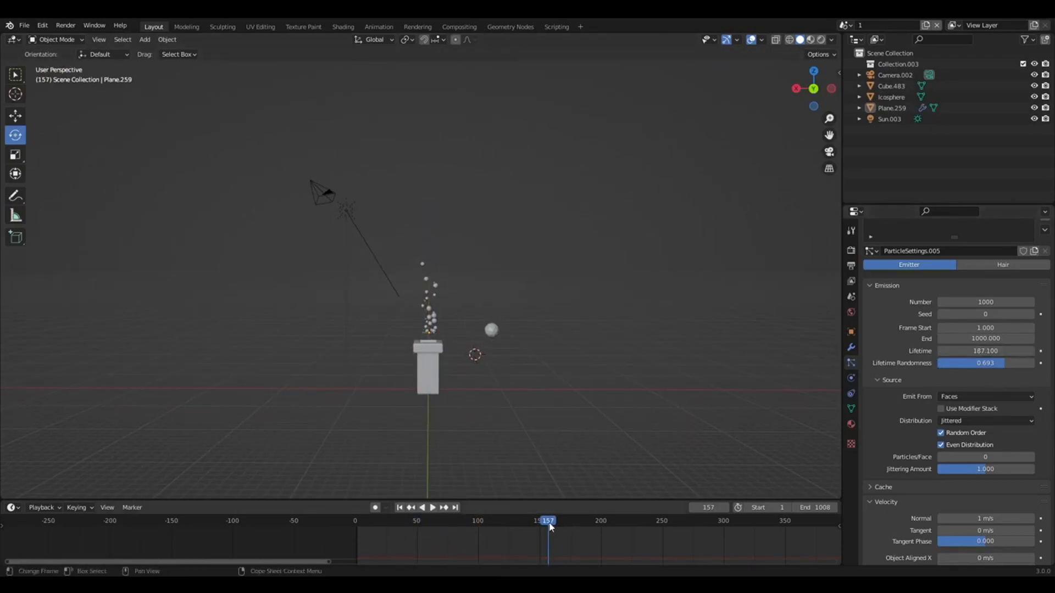
click(431, 508)
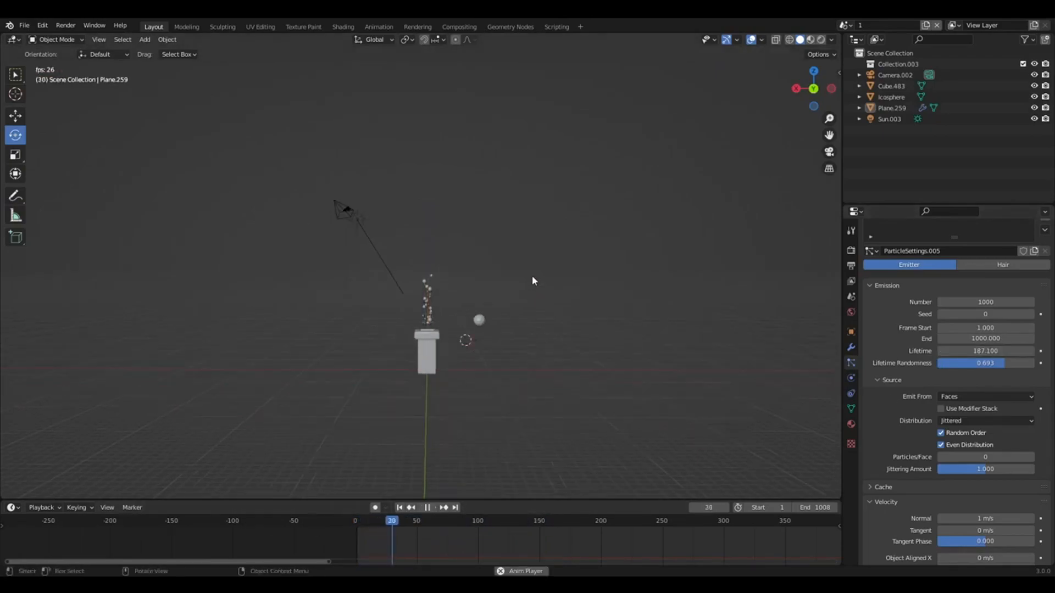
click(426, 508)
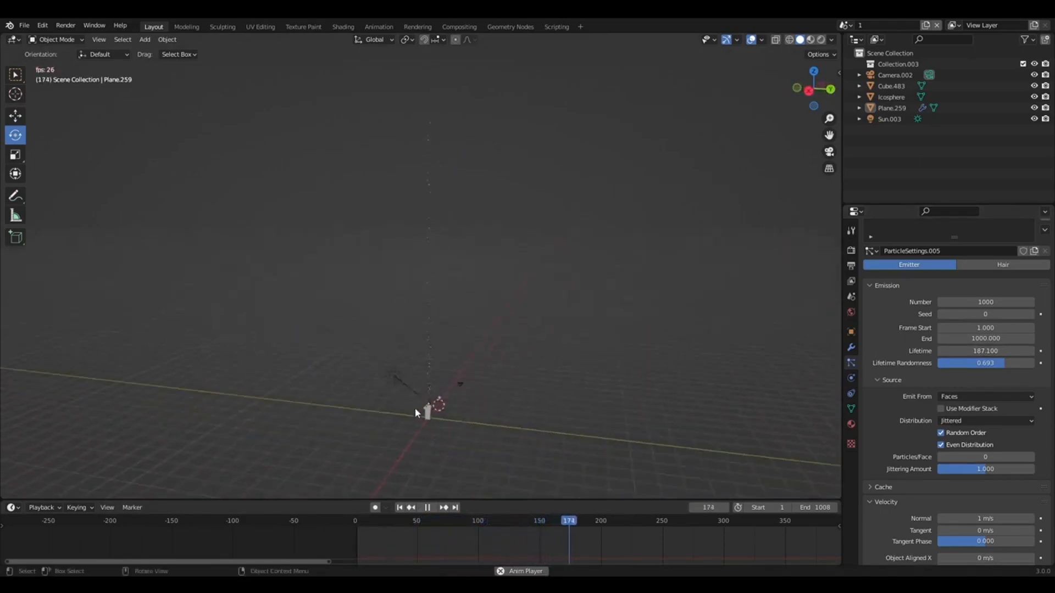
click(427, 507)
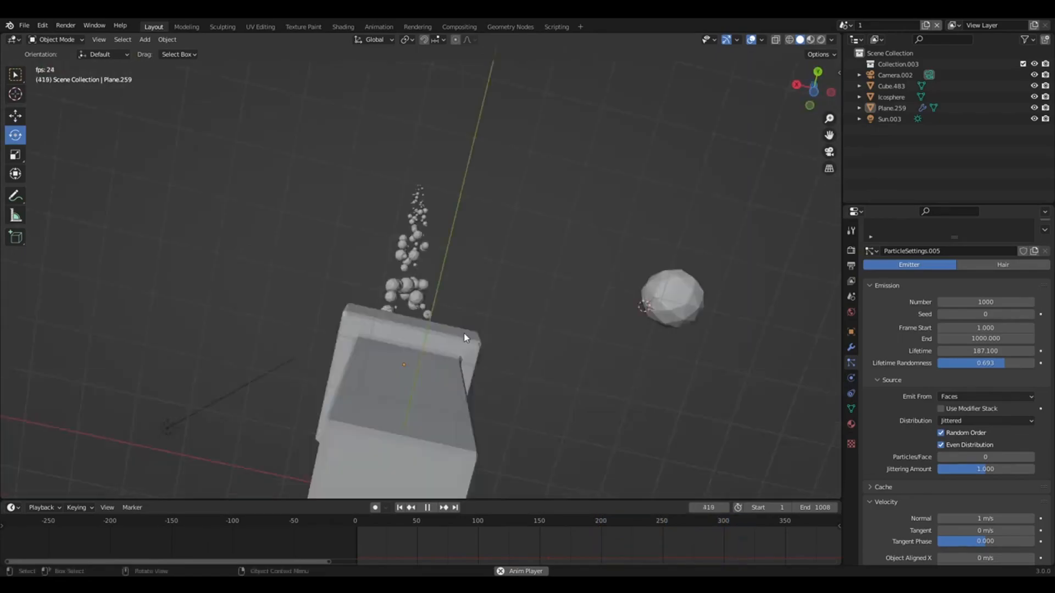
click(428, 507)
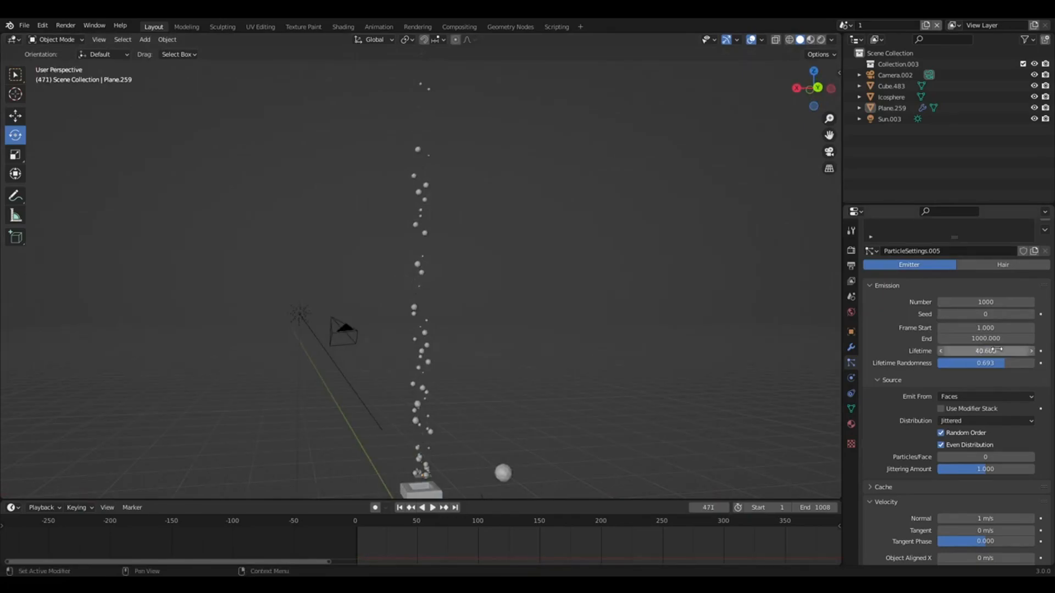
Switch emission Distribution from Random to Jittered and preview the emerging particles
click(984, 354)
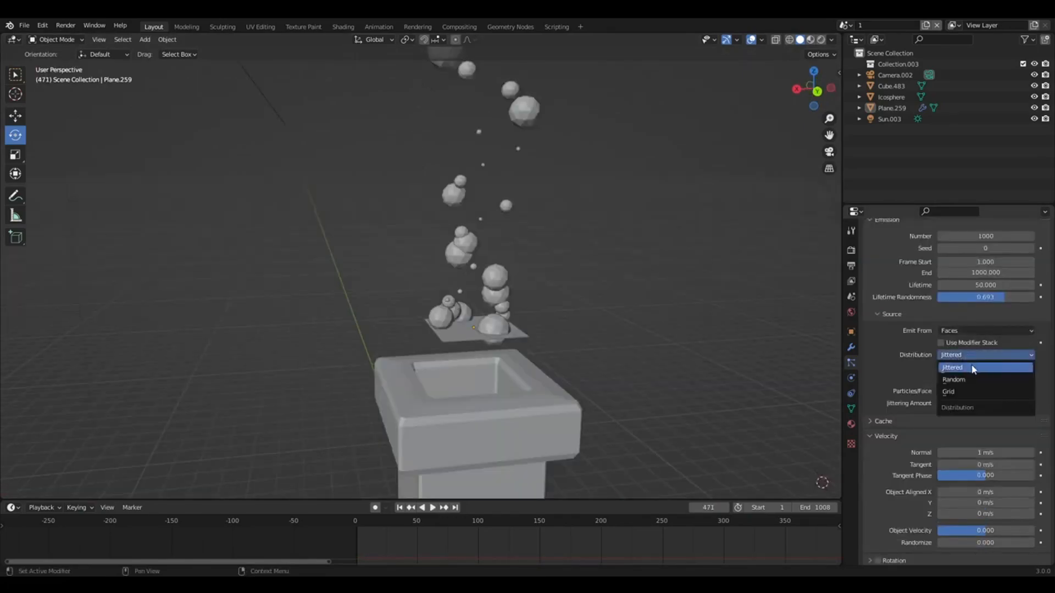
mouse_move(972, 380)
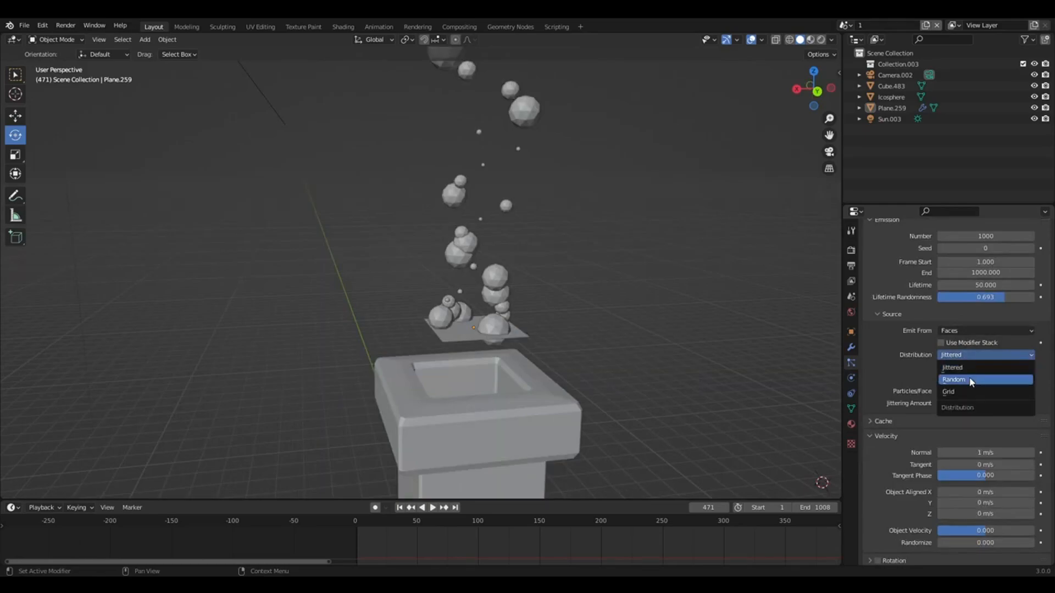
click(957, 380)
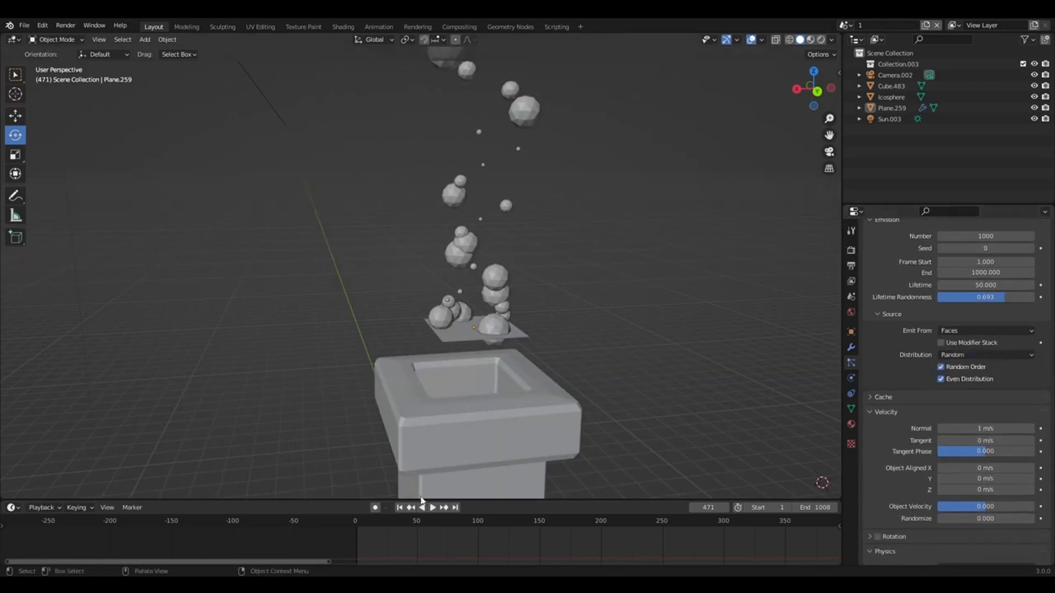
click(428, 508)
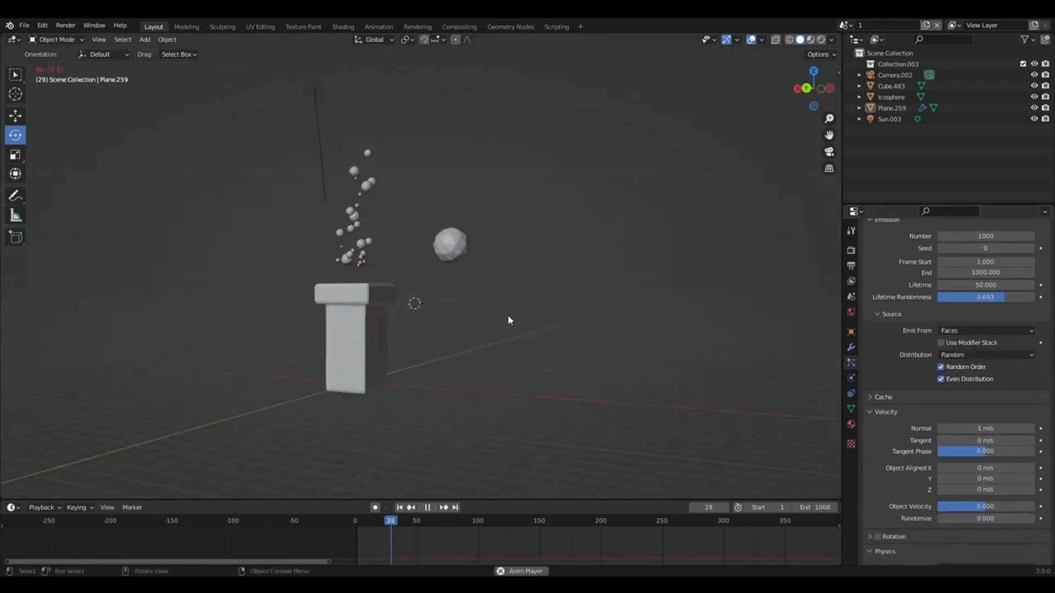
click(426, 510)
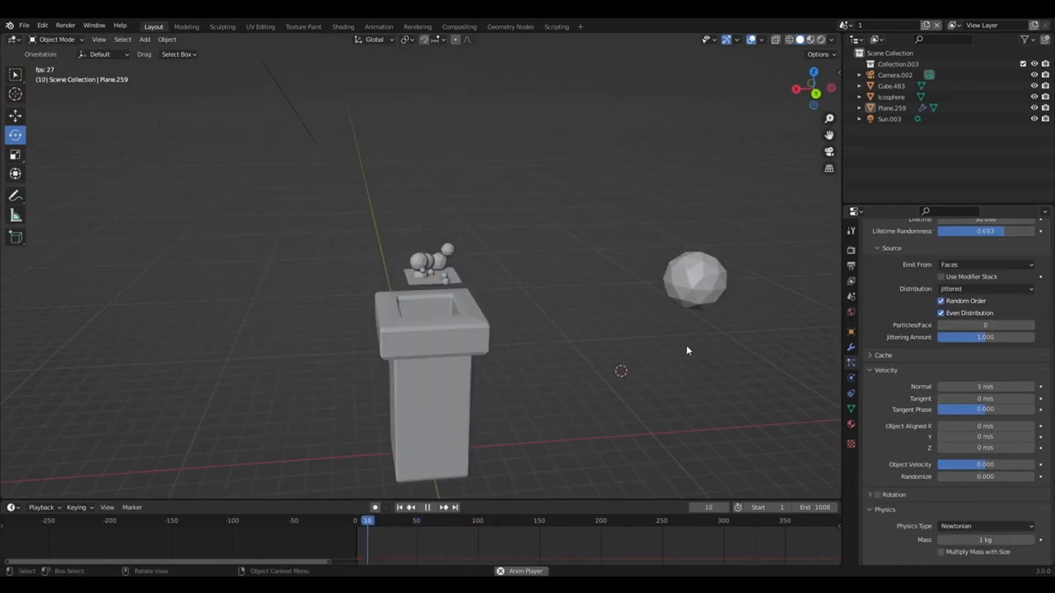
Try a Normal velocity of 20 m/s and preview the faster-rising particles
click(416, 508)
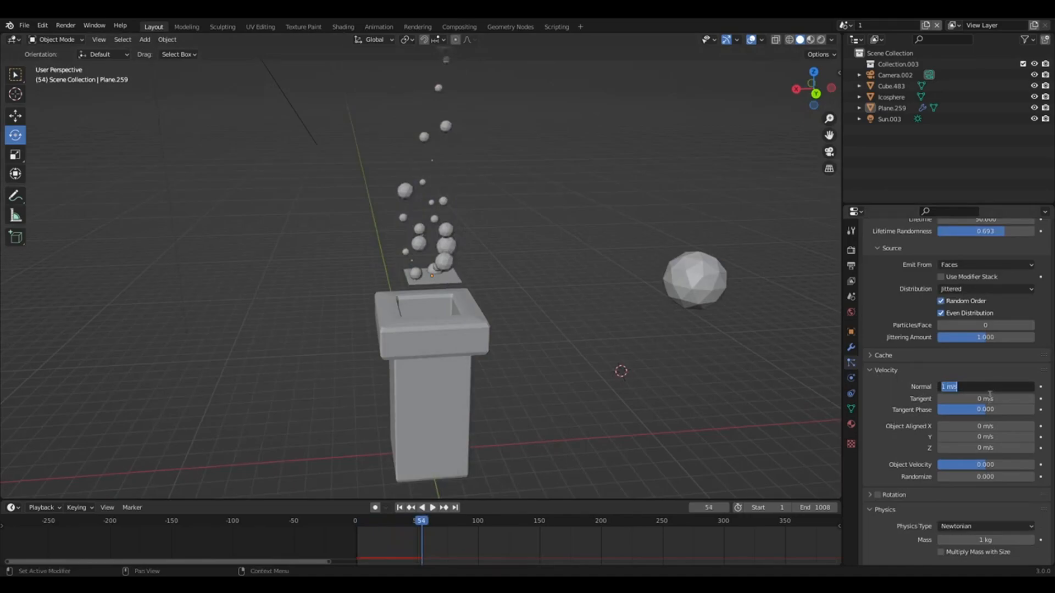
text(20)
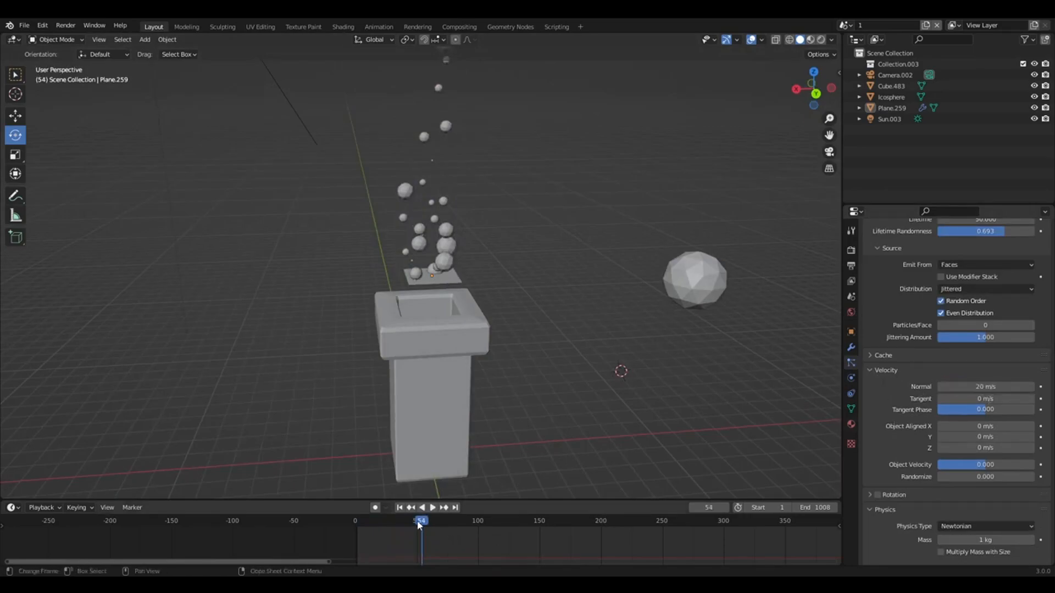
click(409, 508)
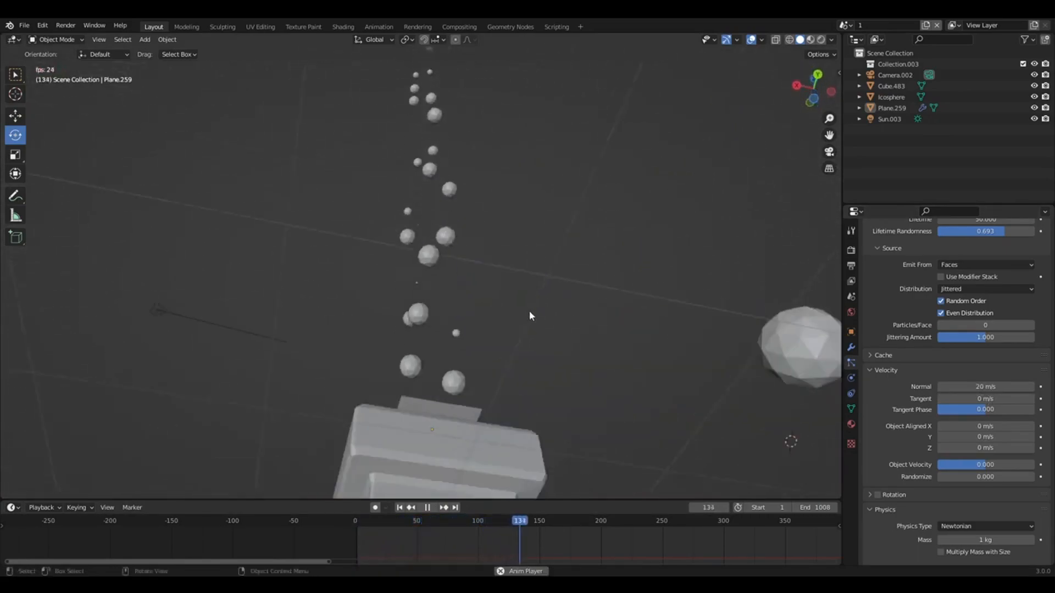
click(427, 512)
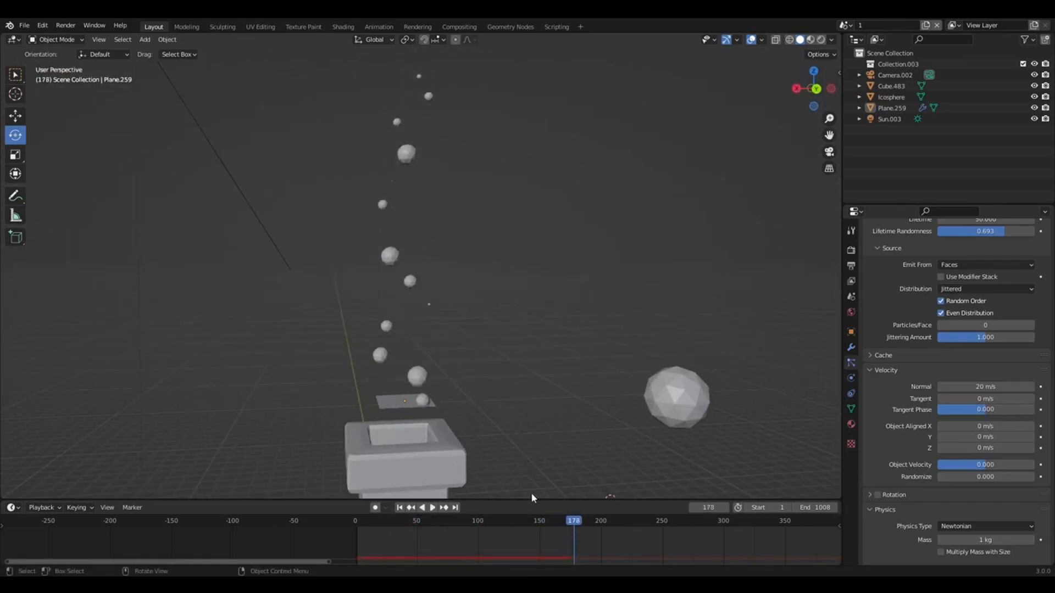
click(431, 508)
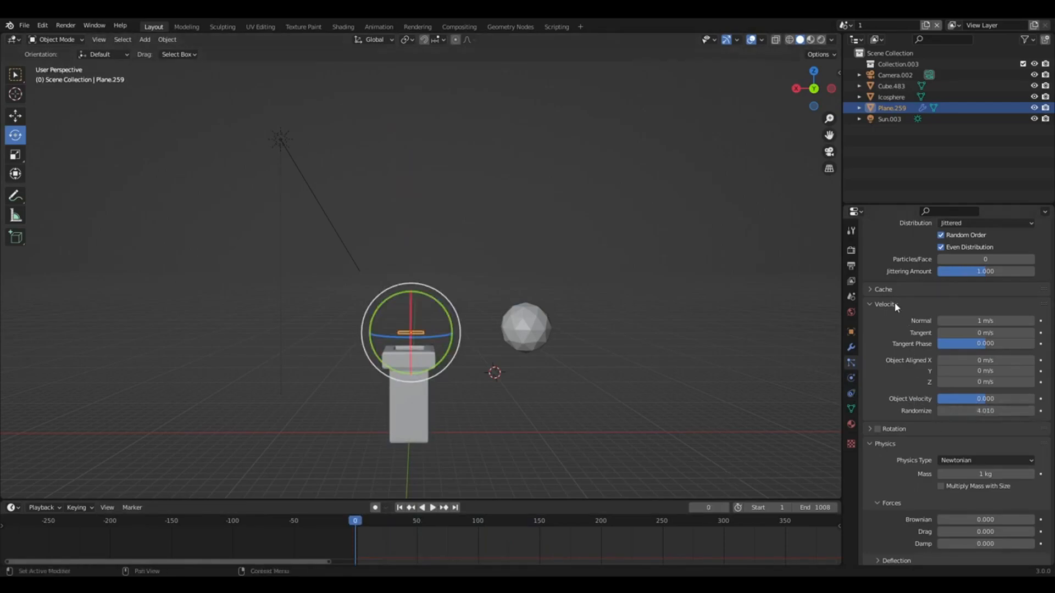
mouse_move(552, 476)
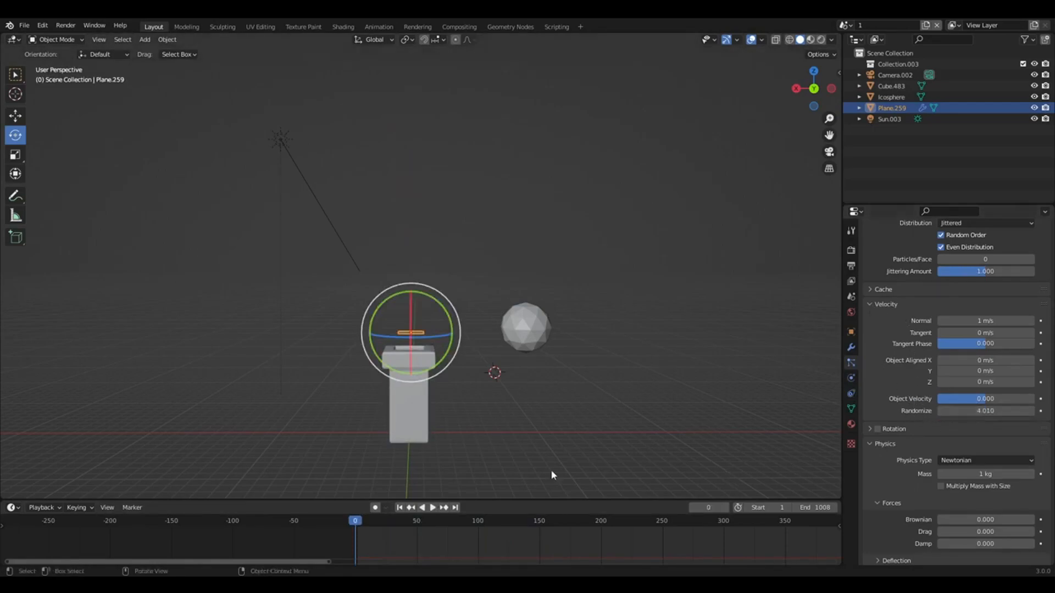
Play the animation to preview the randomized 1420-particle plume rising from the column
click(433, 507)
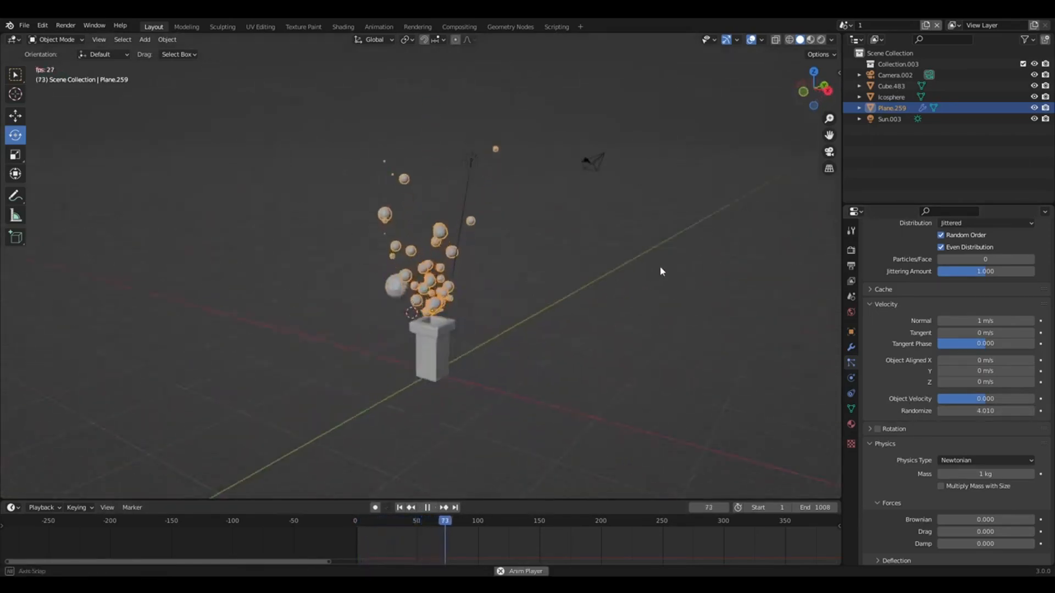
click(428, 507)
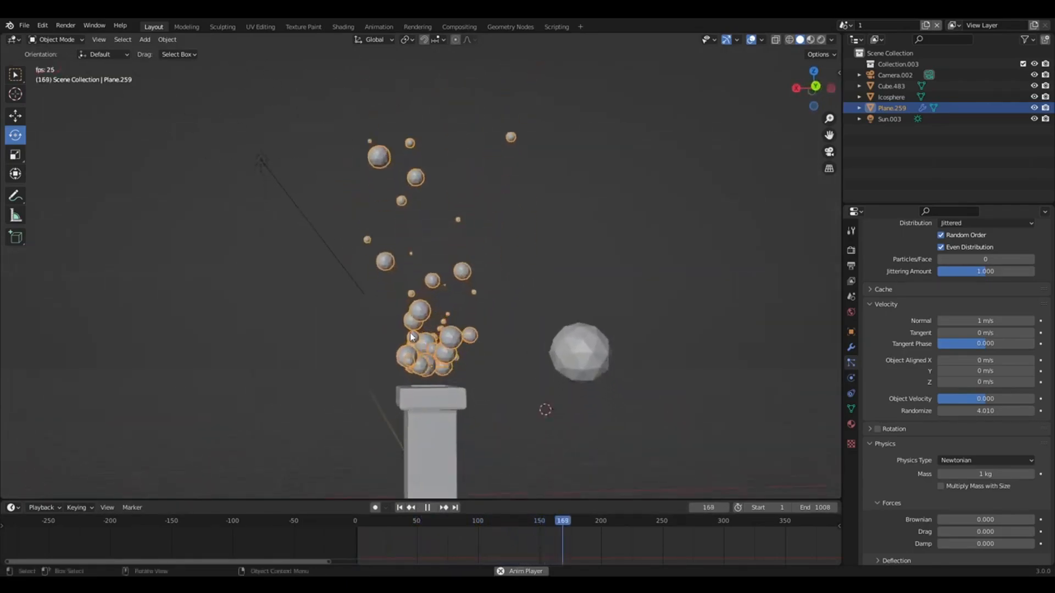
click(427, 510)
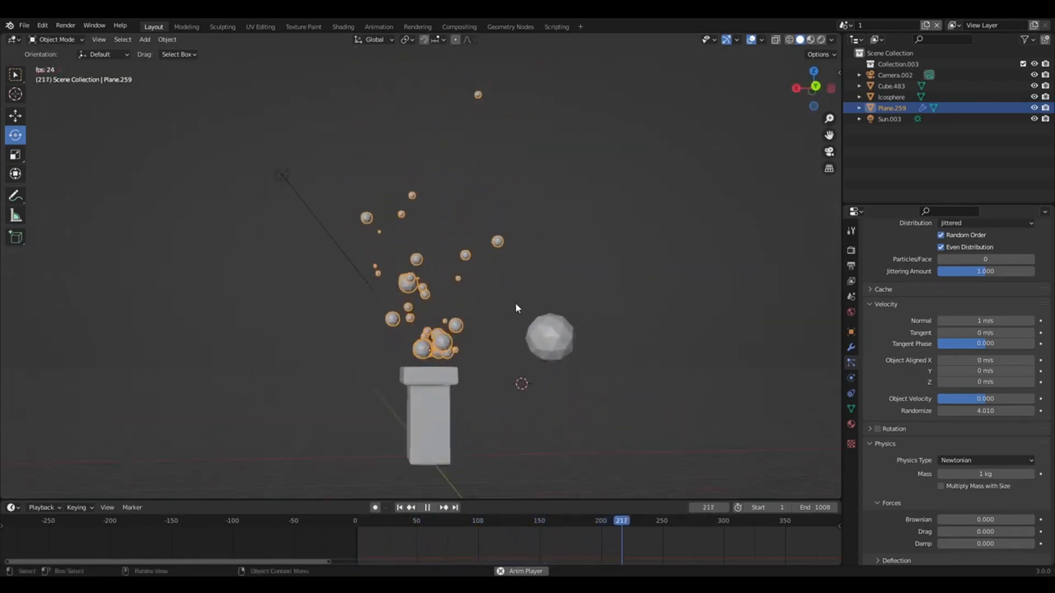
click(407, 507)
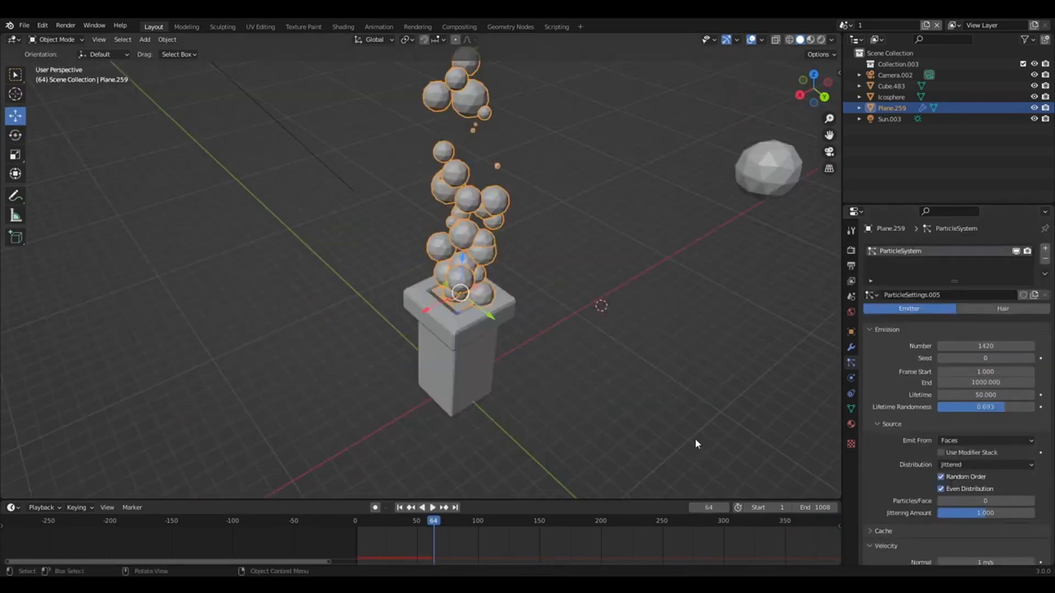
mouse_move(704, 430)
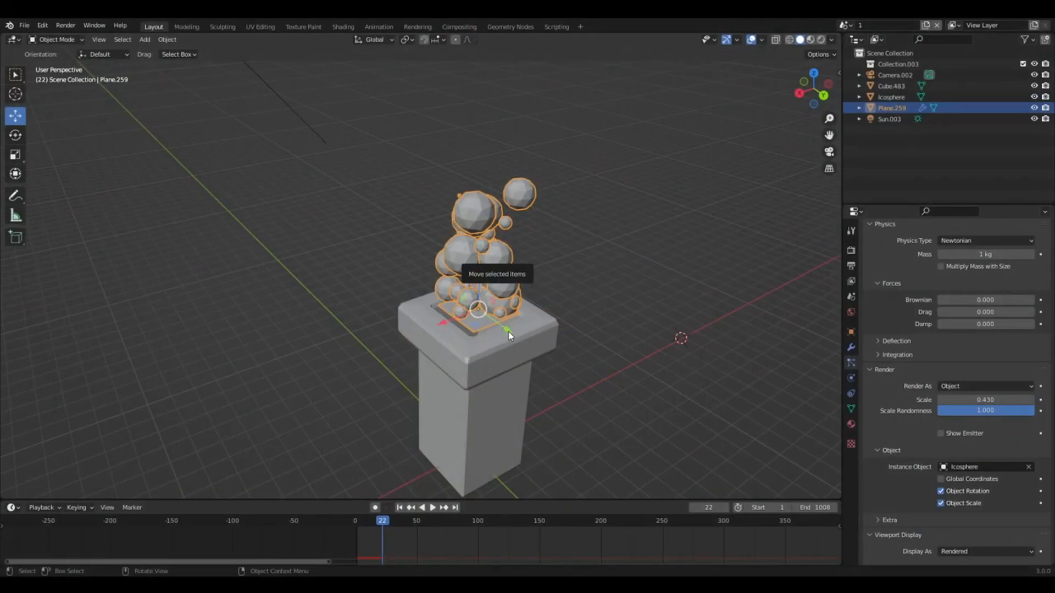
mouse_move(789, 285)
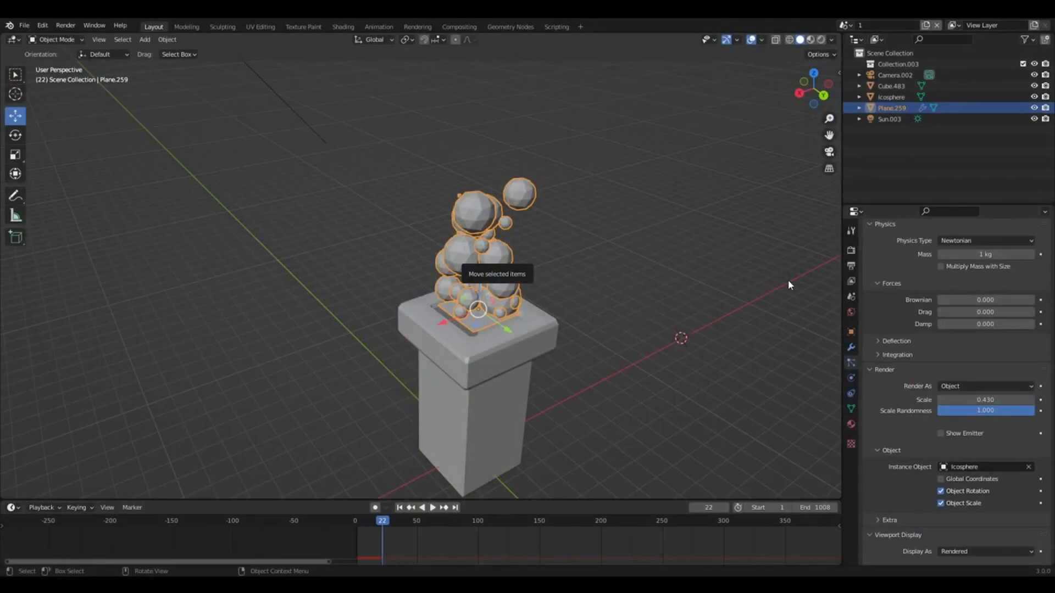
mouse_move(792, 278)
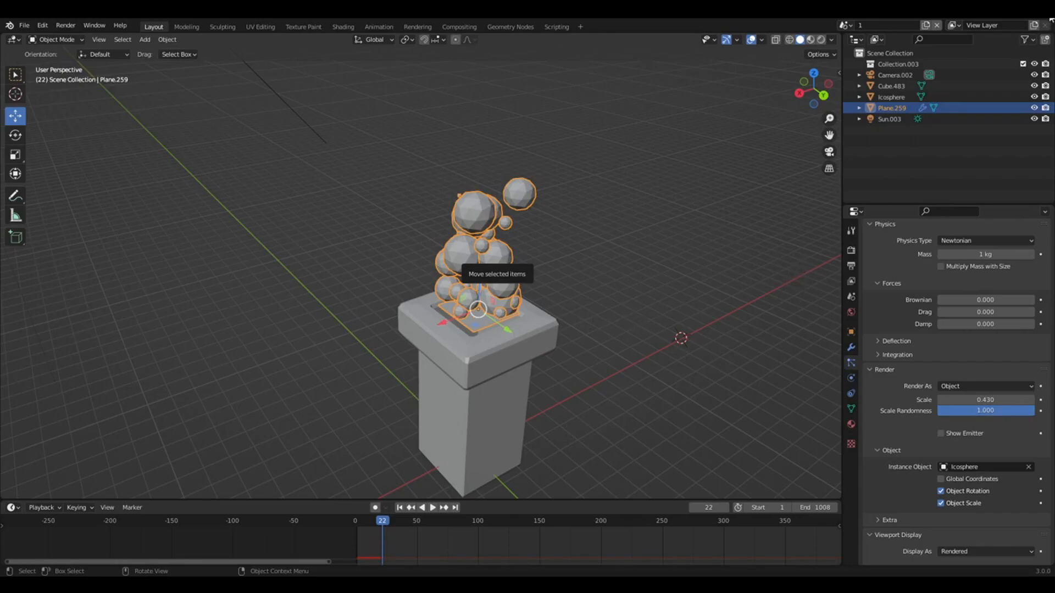
mouse_move(570, 328)
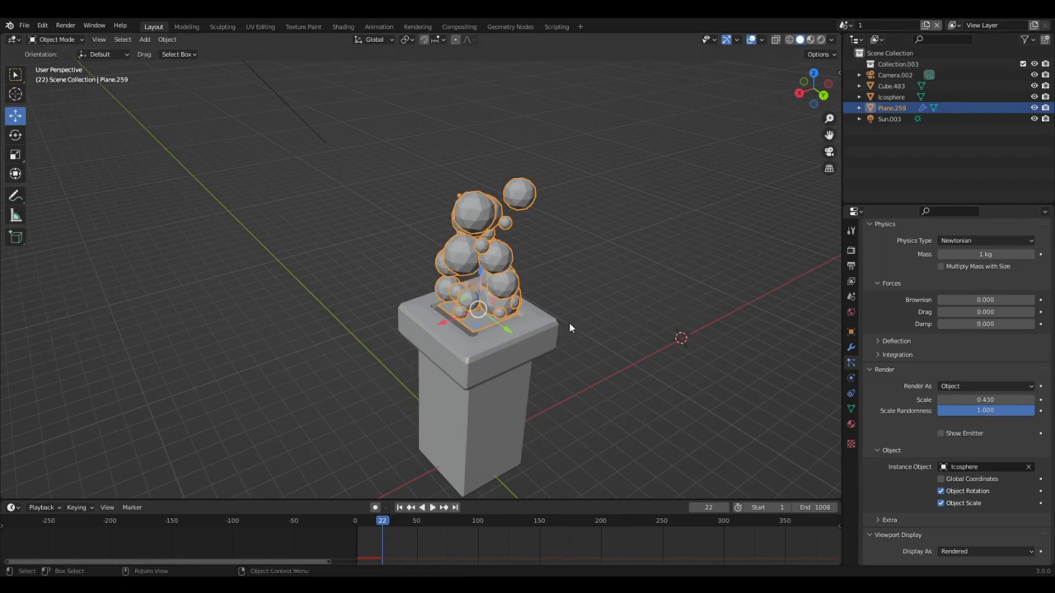
Turn off Show Instancer for Render in the plane's Object Properties Instancing panel
click(851, 335)
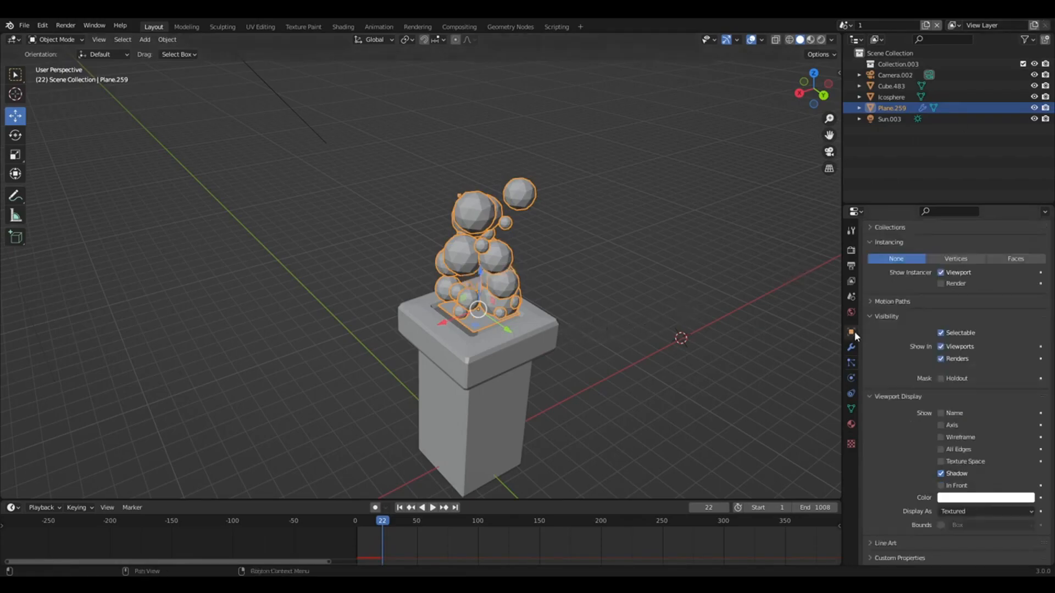
mouse_move(851, 332)
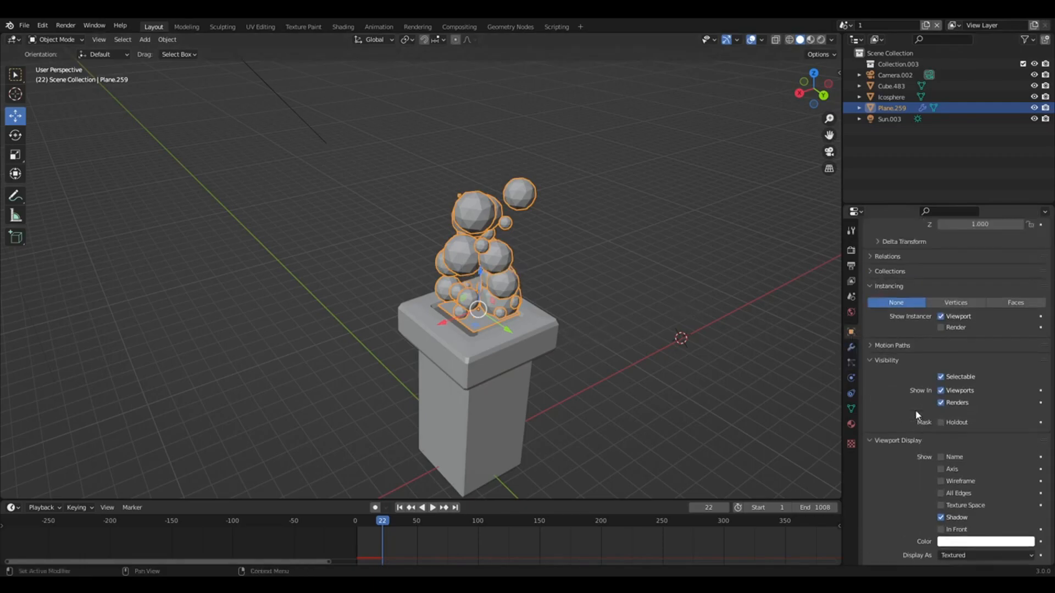
scroll(up, 3)
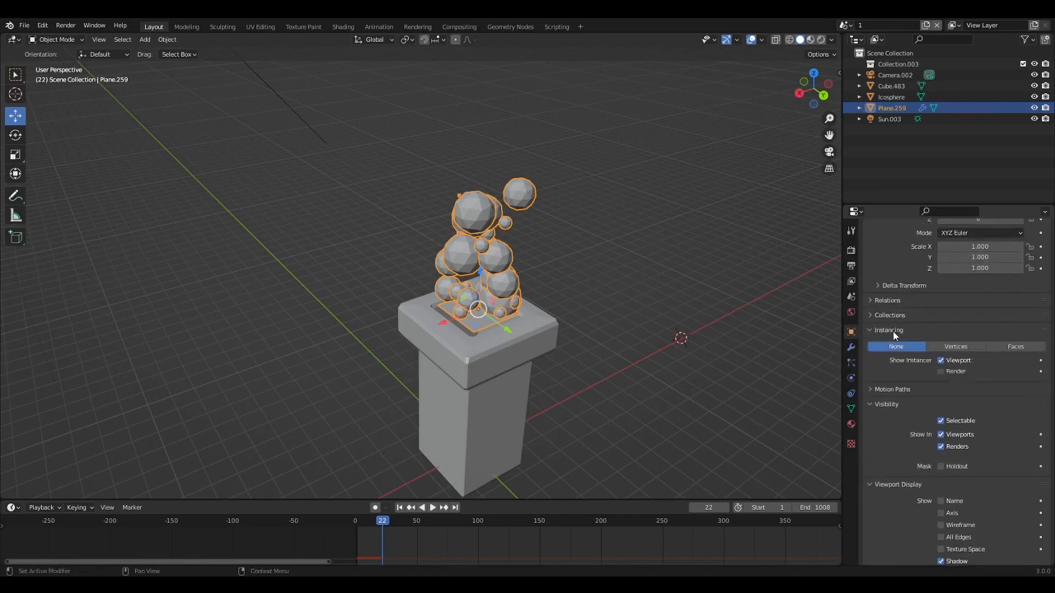
click(941, 372)
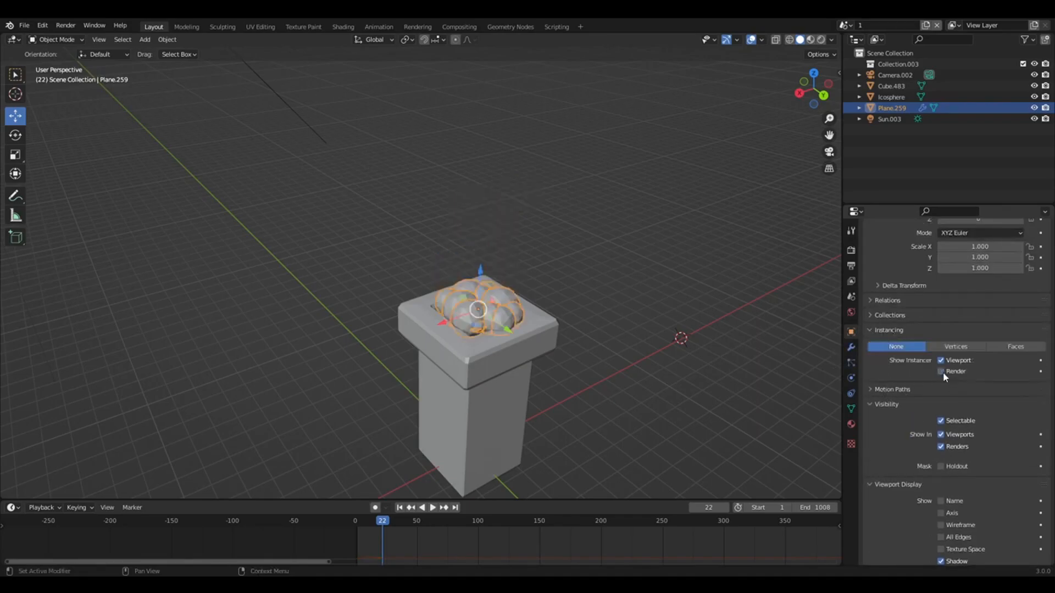
click(940, 371)
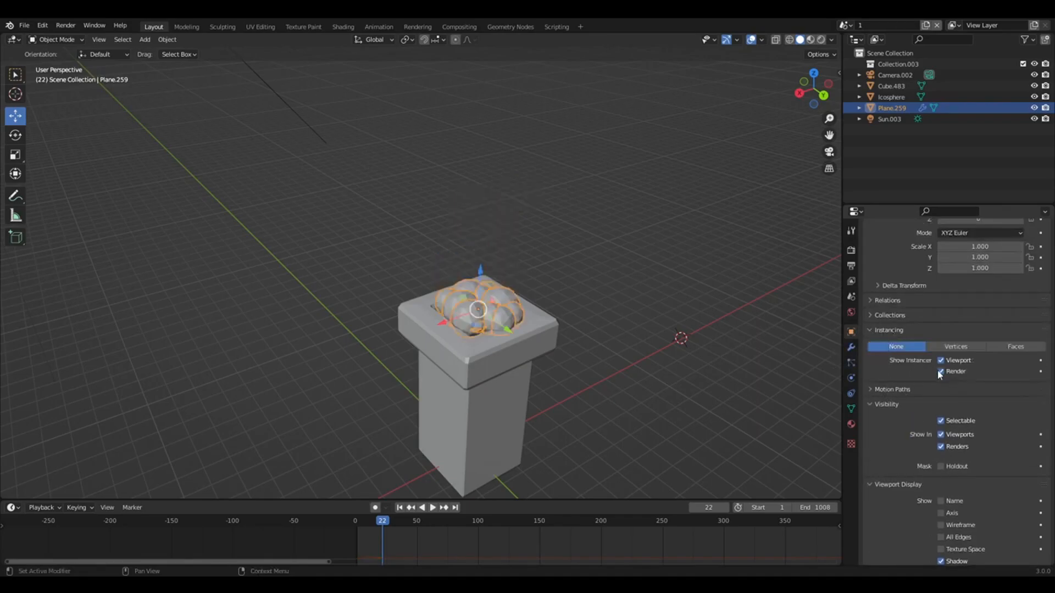
click(941, 371)
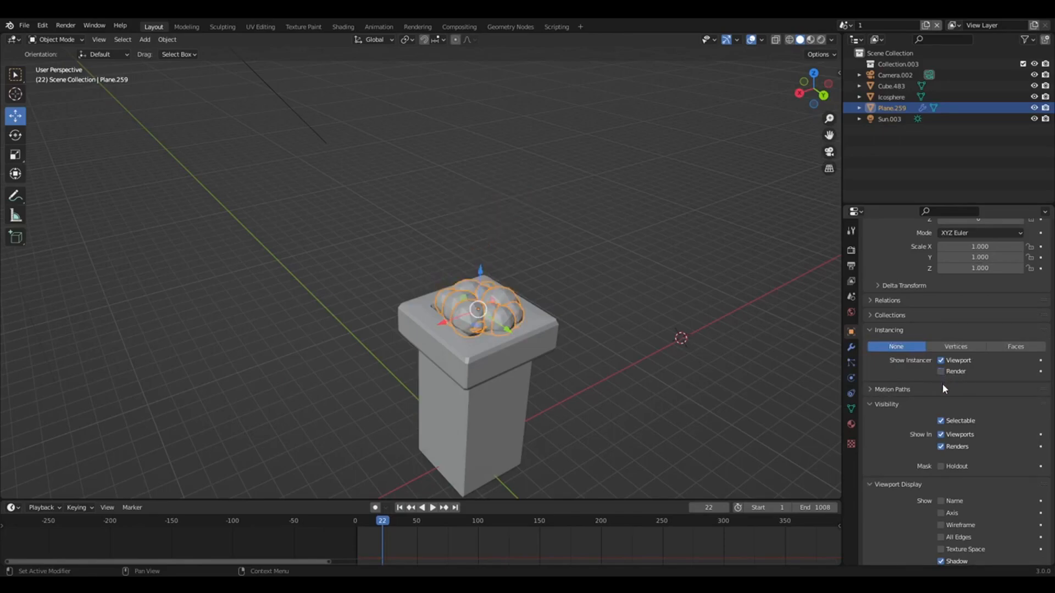
scroll(up, 3)
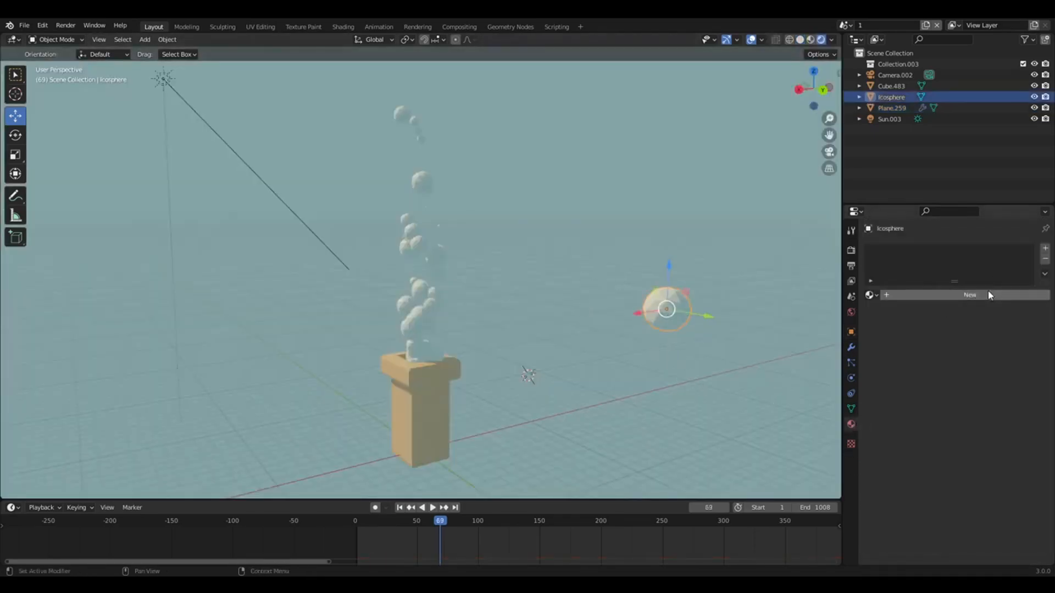
Give the Icosphere a new white-emission material and play the animation
click(969, 295)
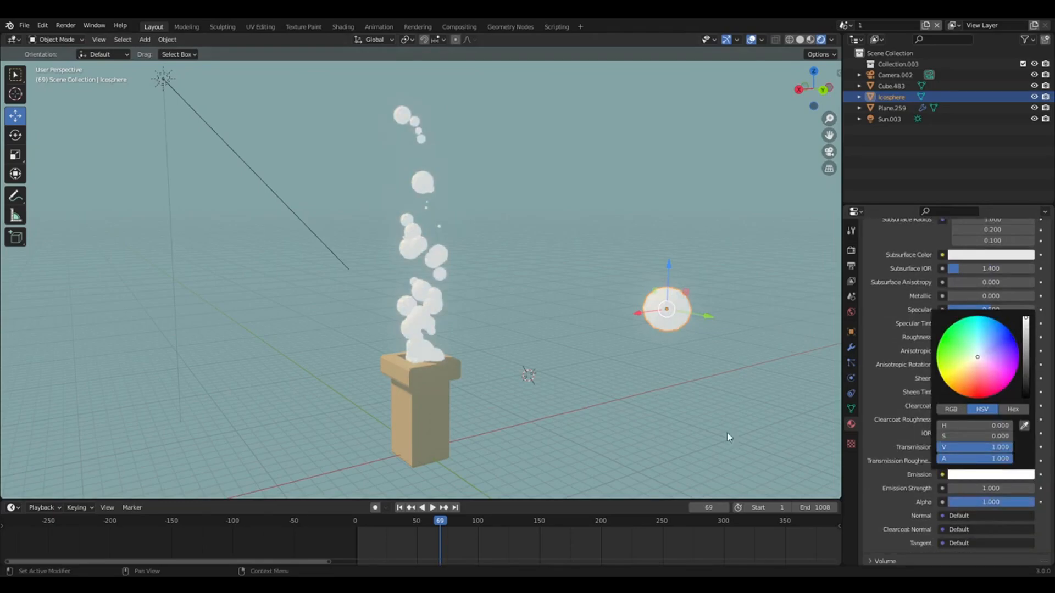
click(434, 507)
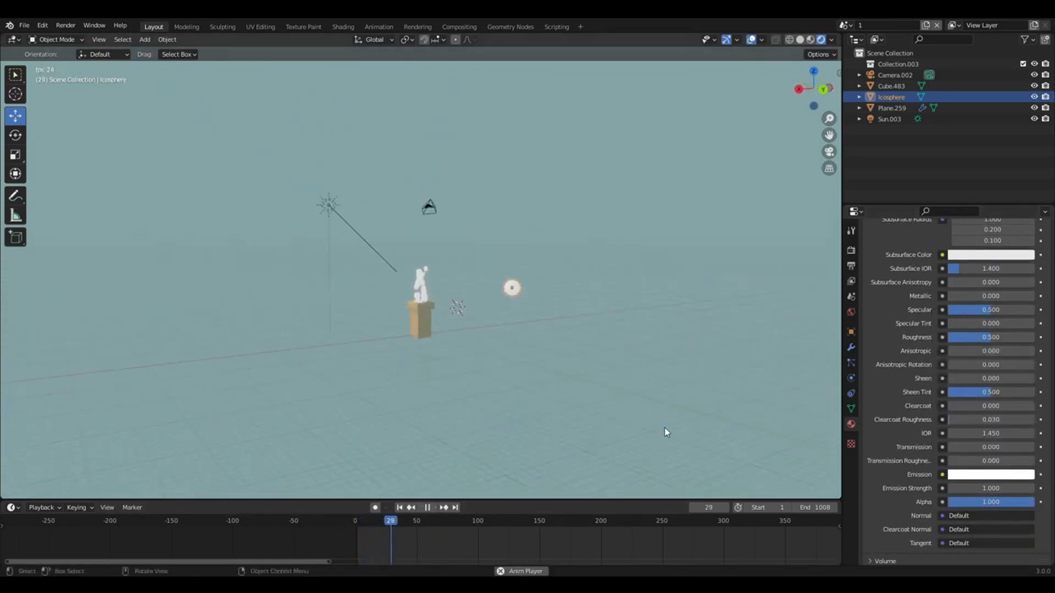
click(426, 511)
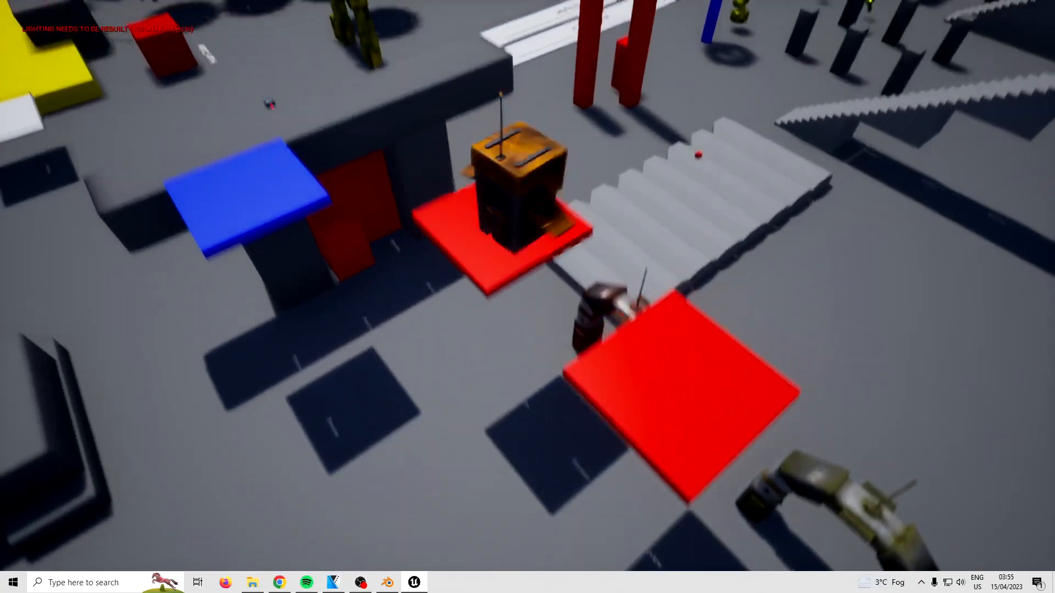
mouse_move(528, 297)
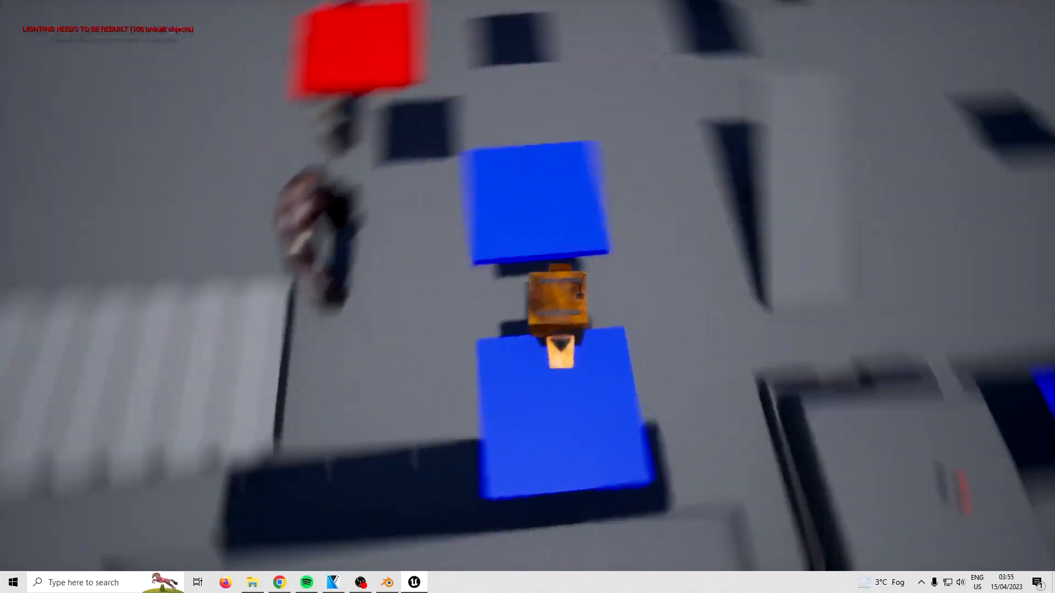